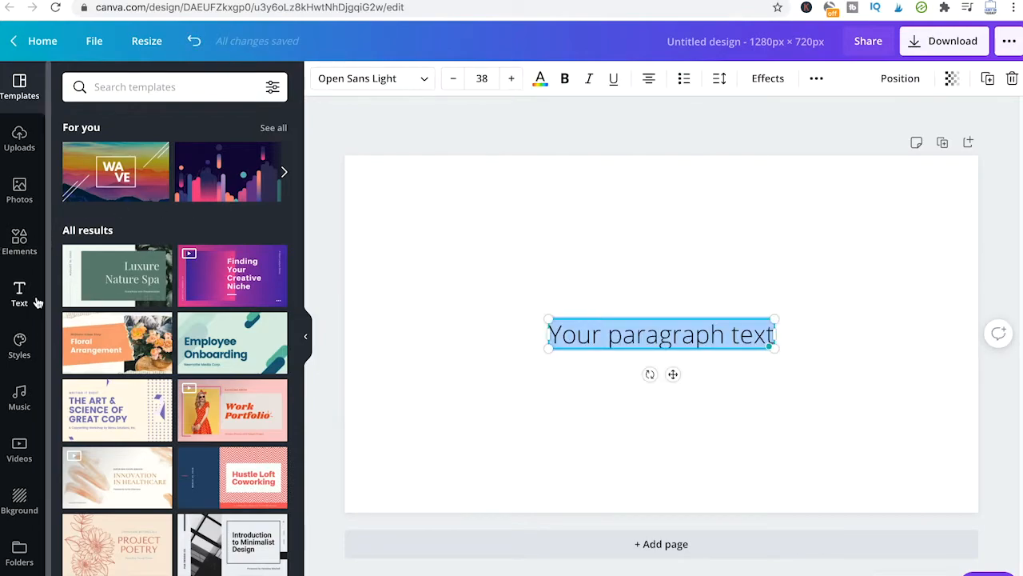
Step: Insert a bold 'Add a heading' text box from the Text panel and select it
{"action": "left_click", "coordinate": [20, 294]}
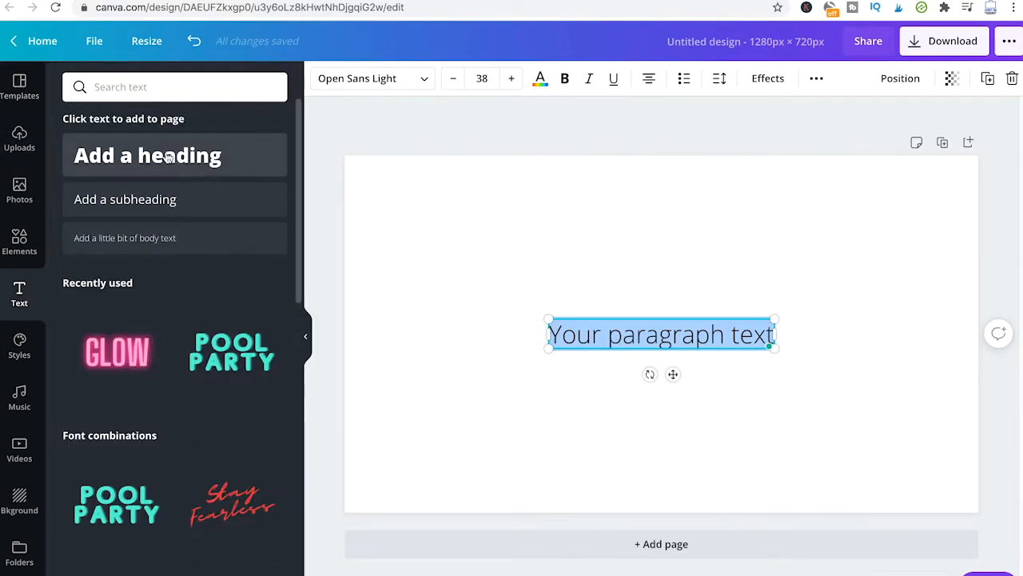
{"action": "left_click", "coordinate": [147, 155]}
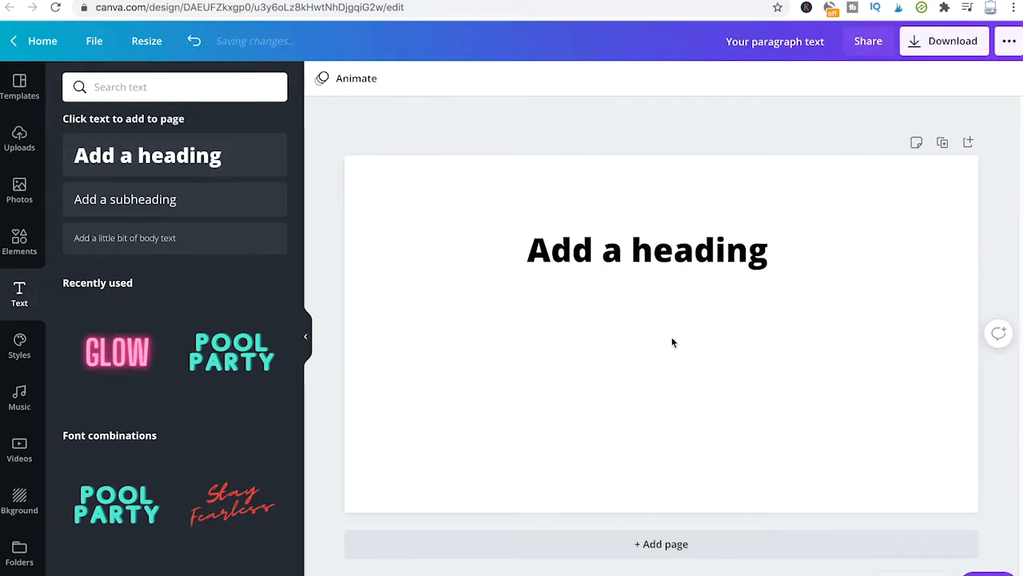
{"action": "left_click", "coordinate": [646, 249]}
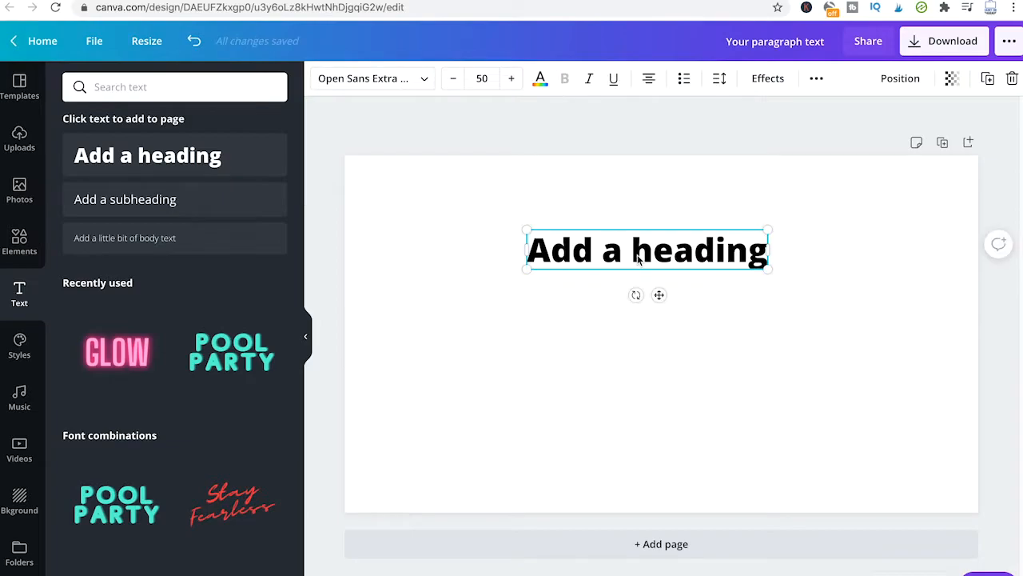
{"action": "mouse_move", "coordinate": [658, 354]}
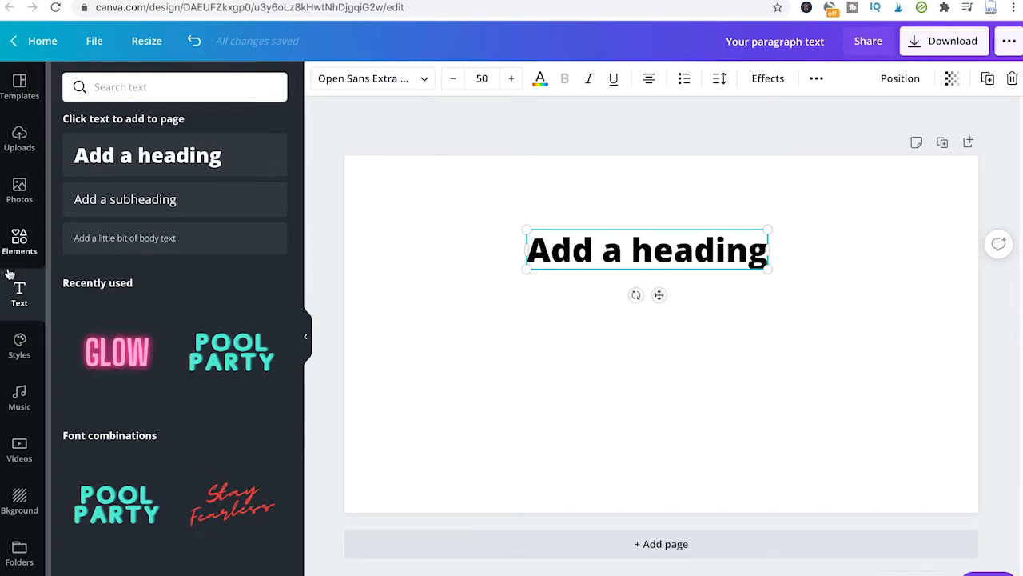
Step: Search the Elements library for 'rectangle' shapes
{"action": "left_click", "coordinate": [19, 240]}
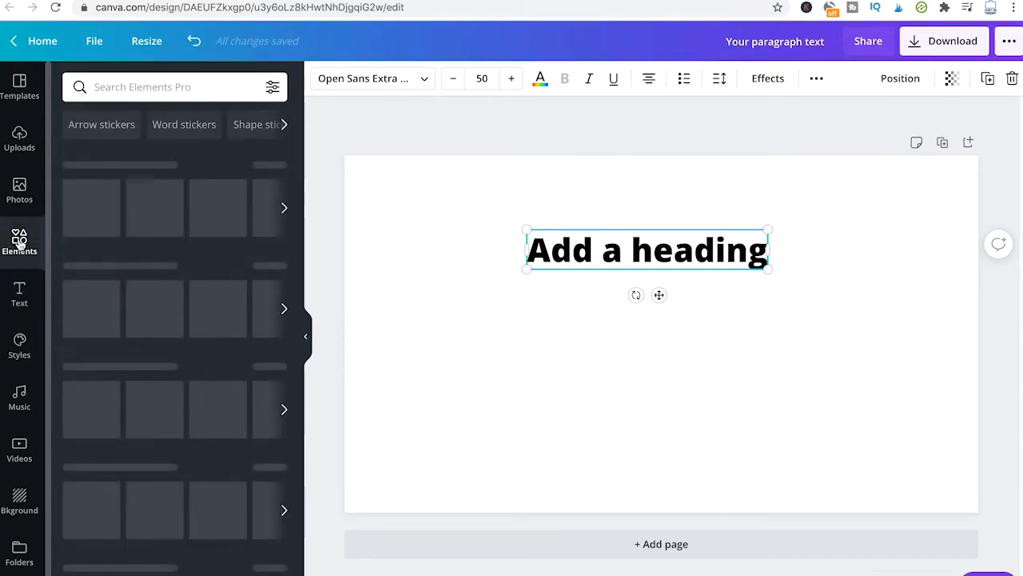
{"action": "left_click", "coordinate": [19, 240]}
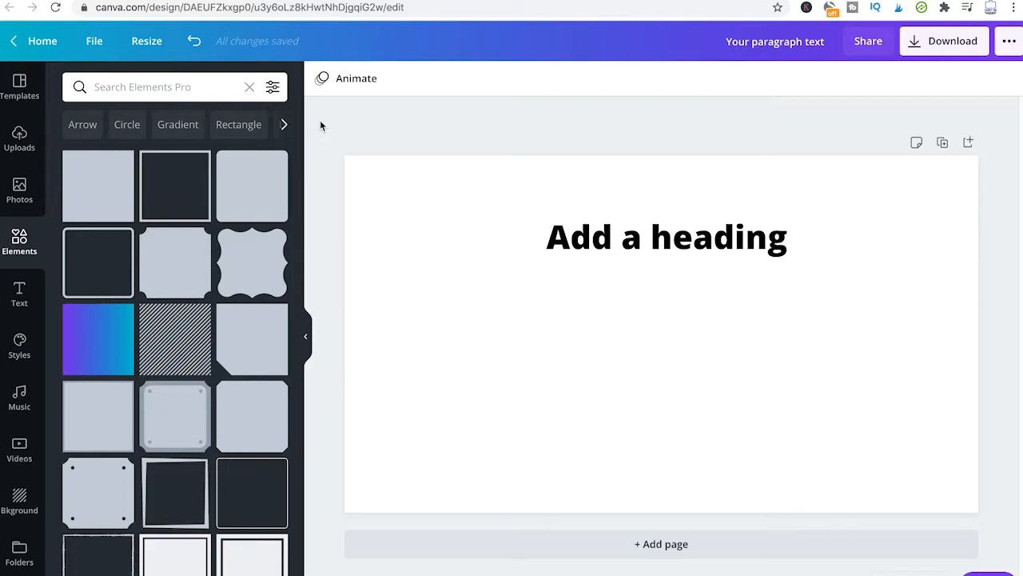
{"action": "type", "text": "rectangle"}
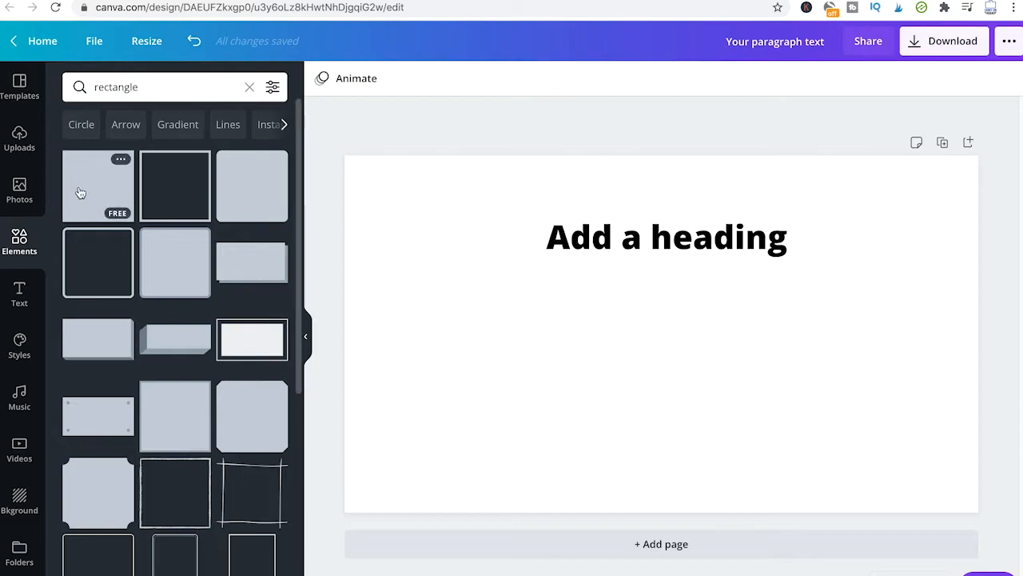
Step: Add a red square, move the heading onto it, and reshape it into a fitting banner
{"action": "left_click", "coordinate": [97, 186]}
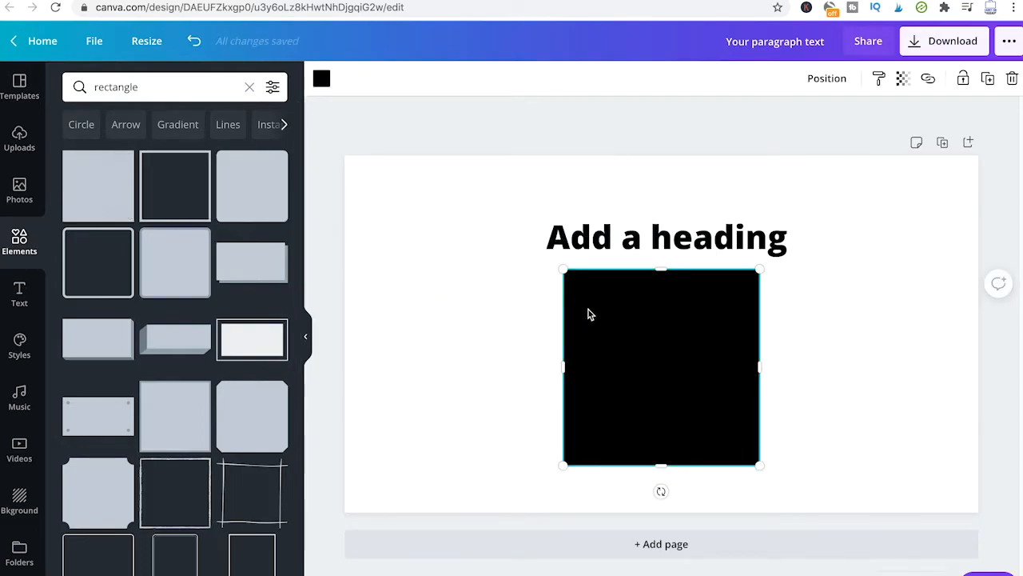
{"action": "mouse_move", "coordinate": [578, 358]}
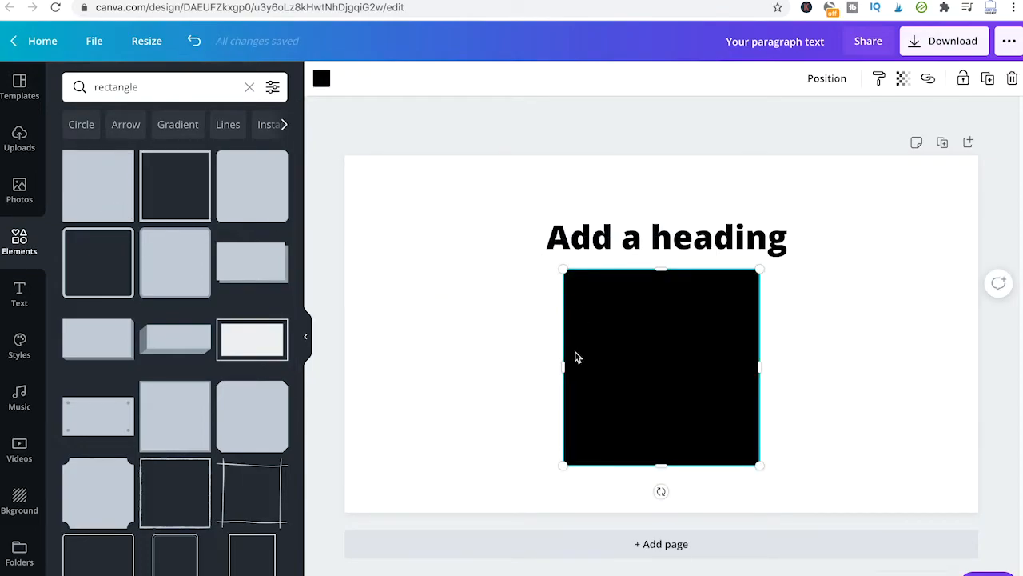
{"action": "mouse_move", "coordinate": [584, 360]}
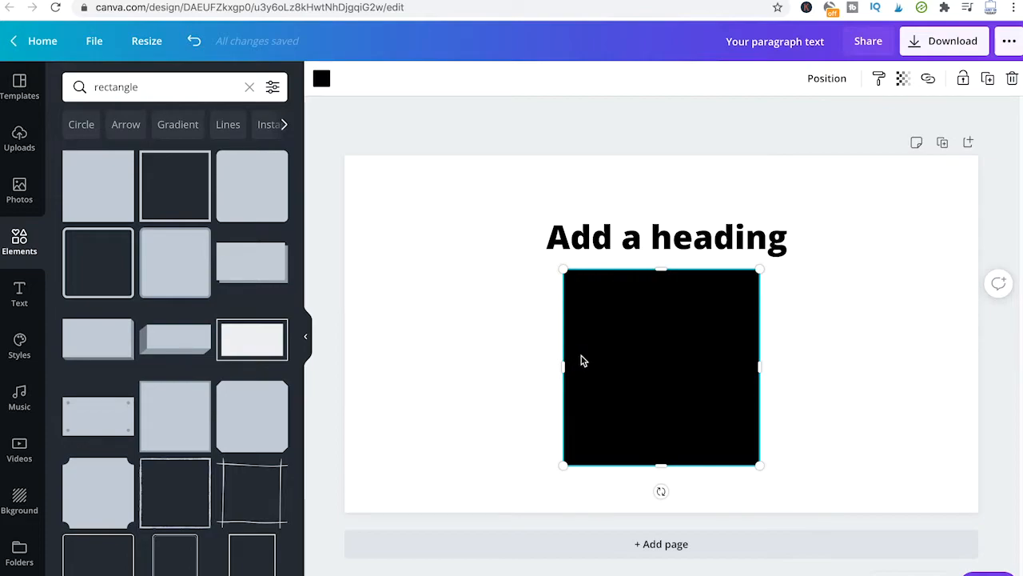
{"action": "mouse_move", "coordinate": [356, 58]}
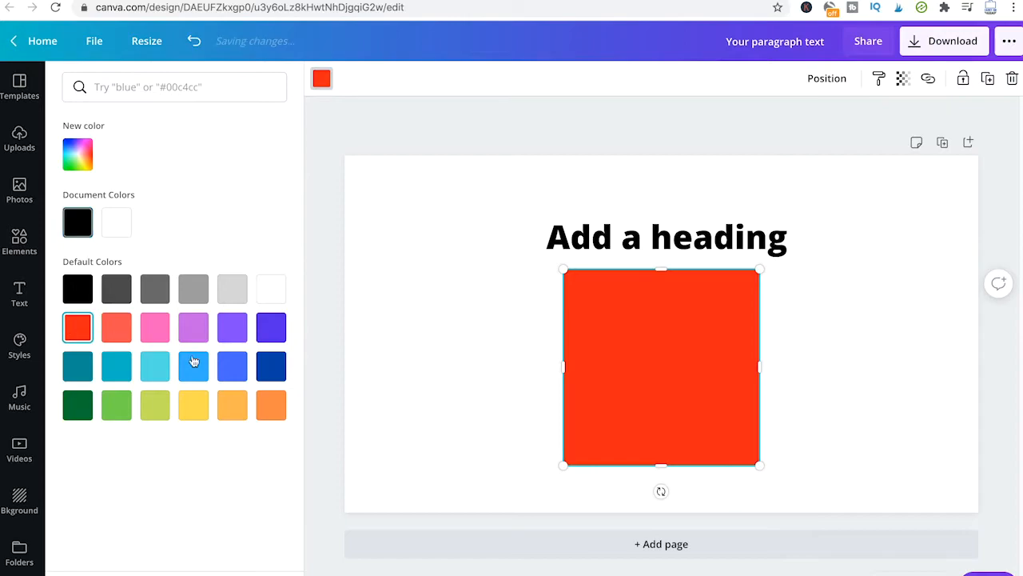
{"action": "left_click", "coordinate": [666, 257]}
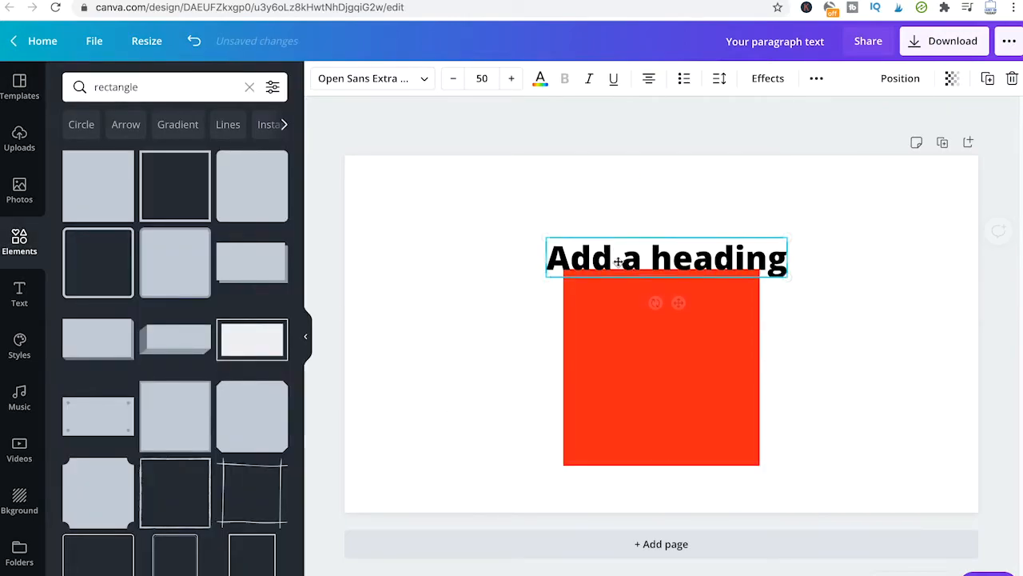
{"action": "left_click_drag", "start_coordinate": [666, 257], "coordinate": [684, 368]}
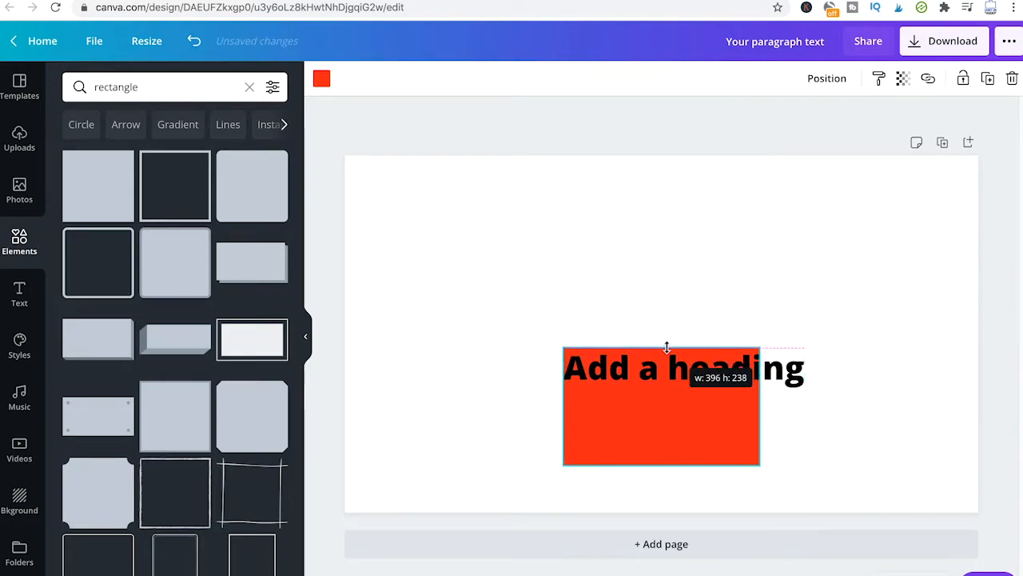
{"action": "left_click_drag", "start_coordinate": [661, 463], "coordinate": [661, 390]}
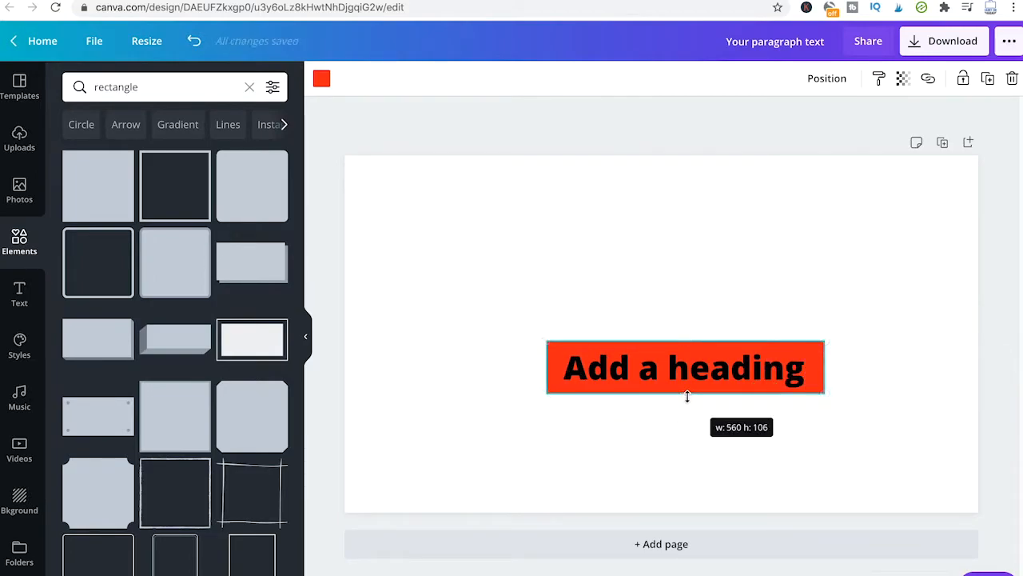
{"action": "left_click", "coordinate": [685, 367]}
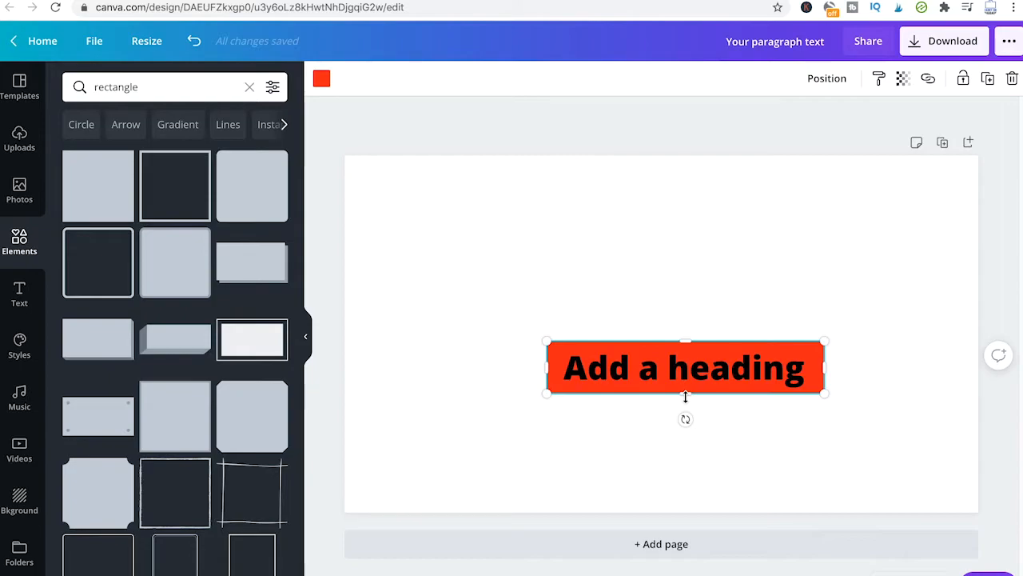
{"action": "left_click", "coordinate": [668, 288]}
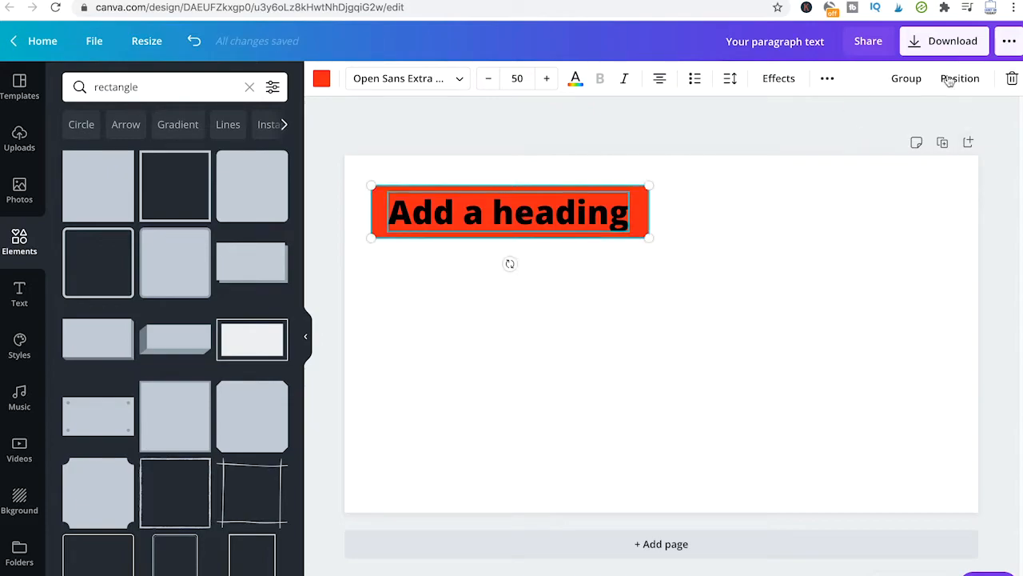
Step: Group the heading and red banner into a single element
{"action": "left_click", "coordinate": [906, 78]}
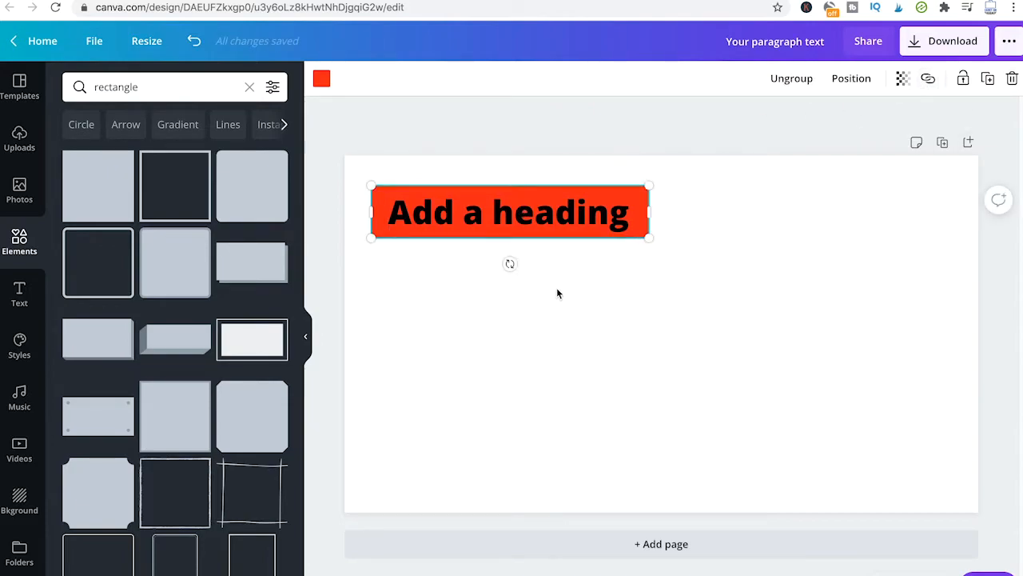
{"action": "mouse_move", "coordinate": [604, 322]}
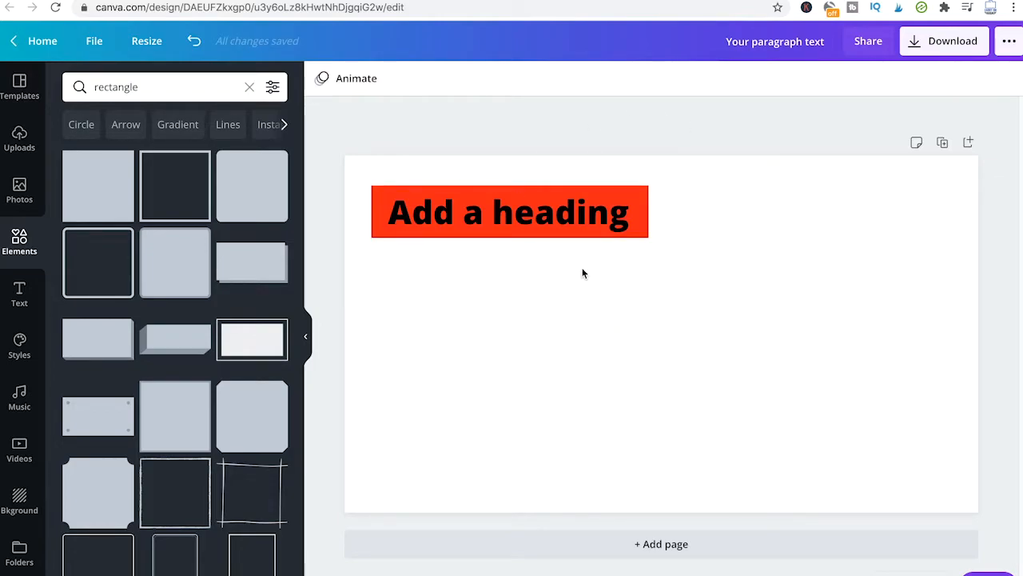
{"action": "mouse_move", "coordinate": [640, 276]}
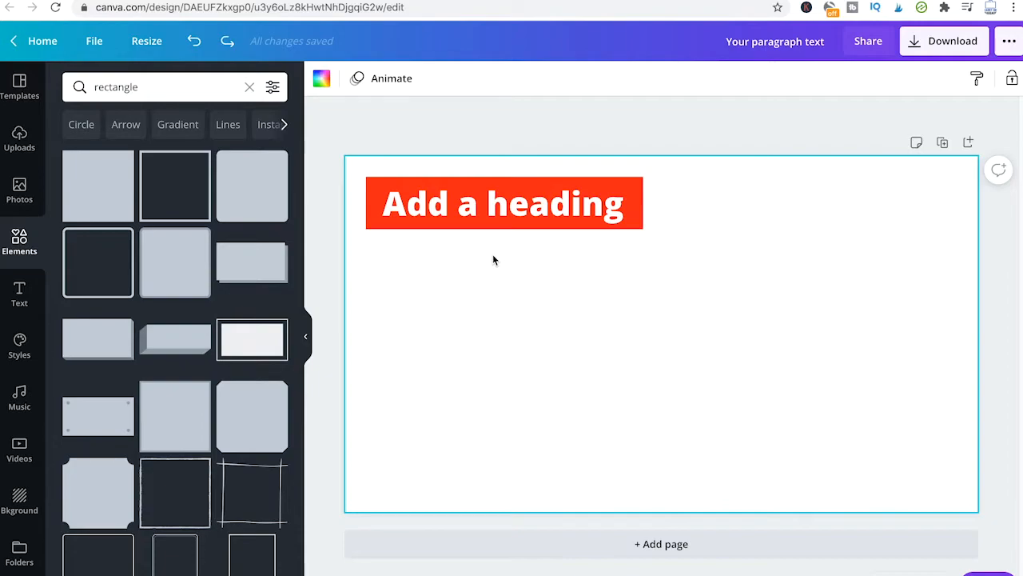
{"action": "mouse_move", "coordinate": [198, 164]}
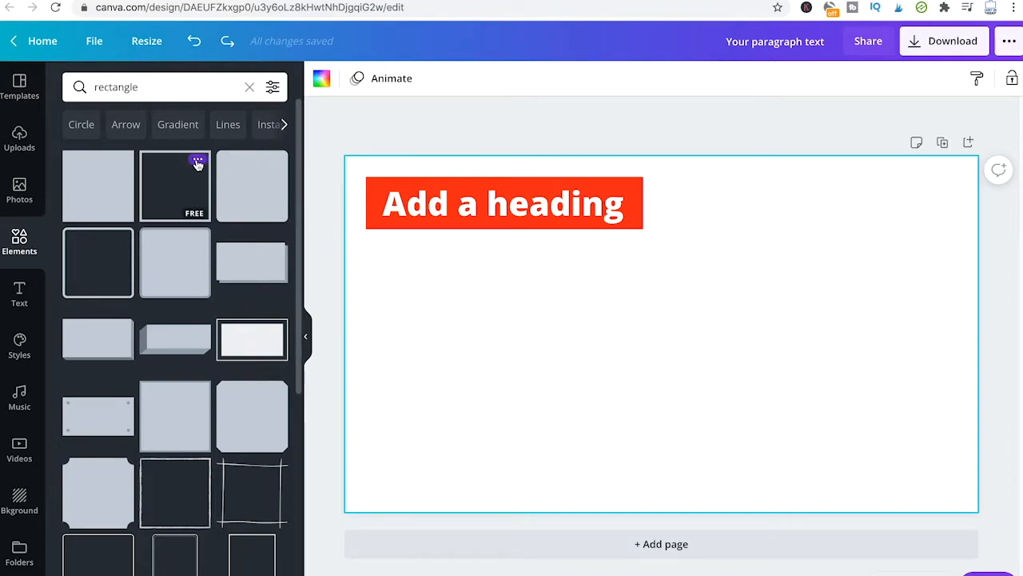
{"action": "left_click", "coordinate": [174, 185]}
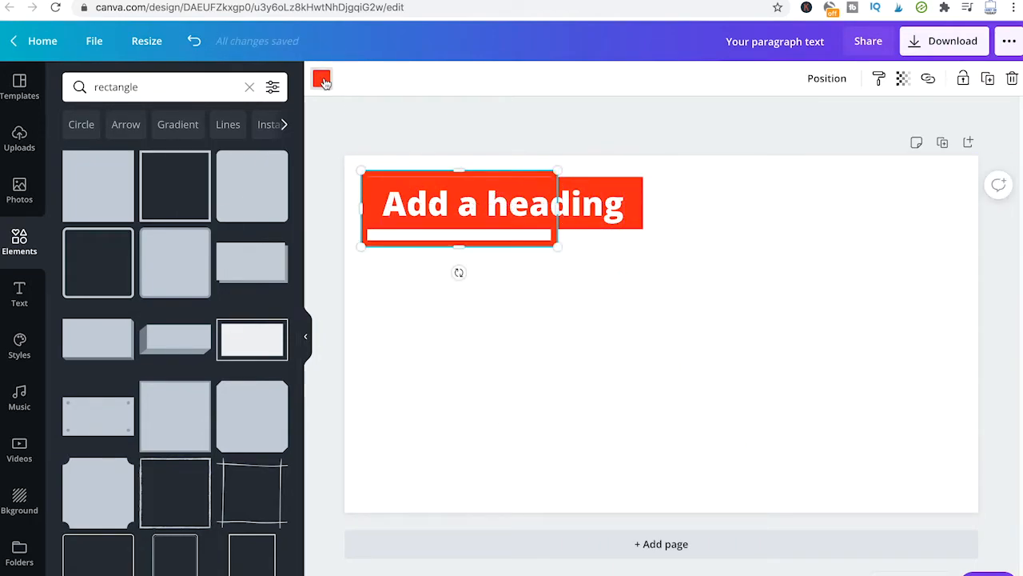
{"action": "left_click", "coordinate": [322, 78]}
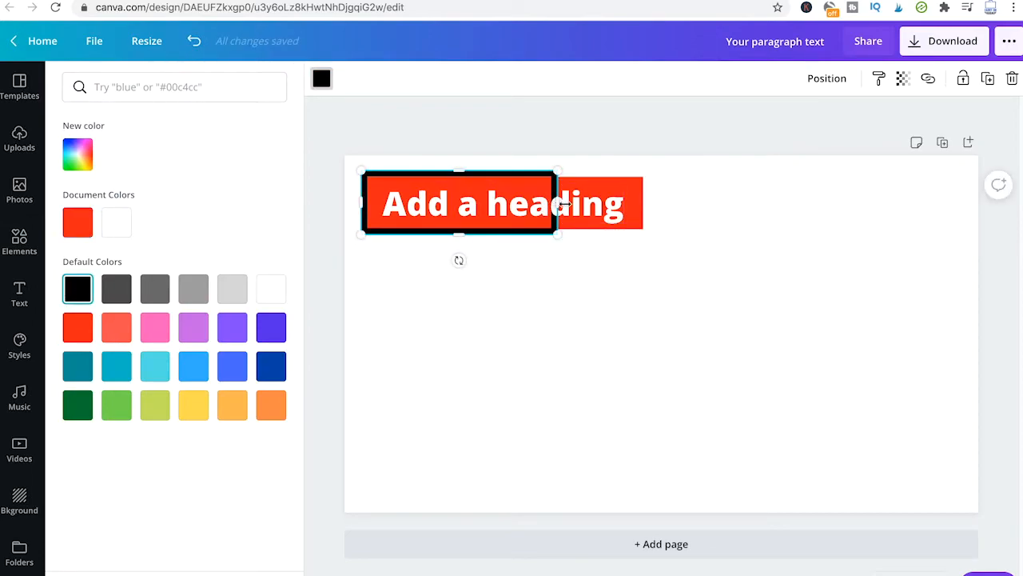
{"action": "left_click_drag", "start_coordinate": [558, 202], "coordinate": [646, 204]}
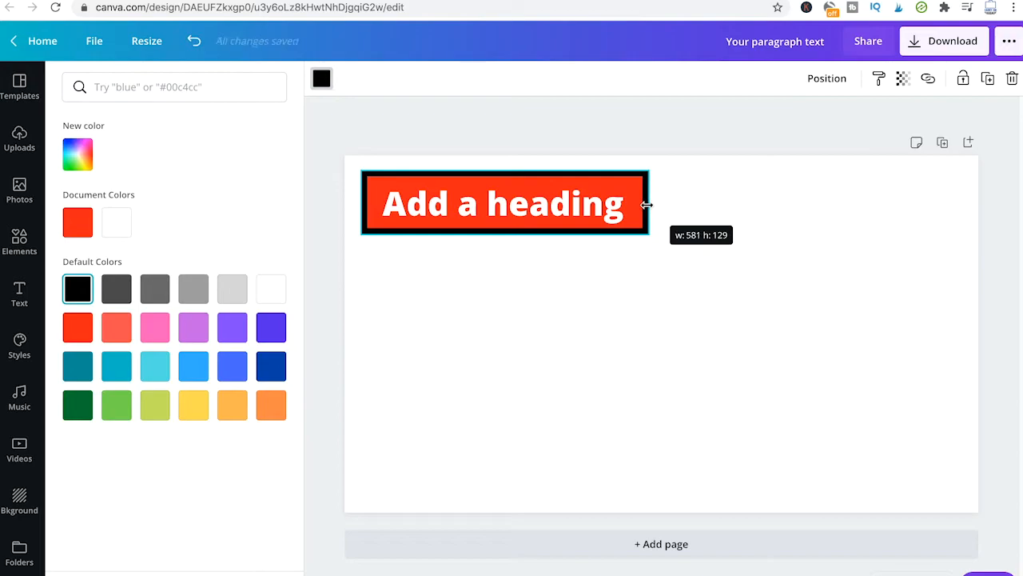
{"action": "left_click", "coordinate": [19, 240]}
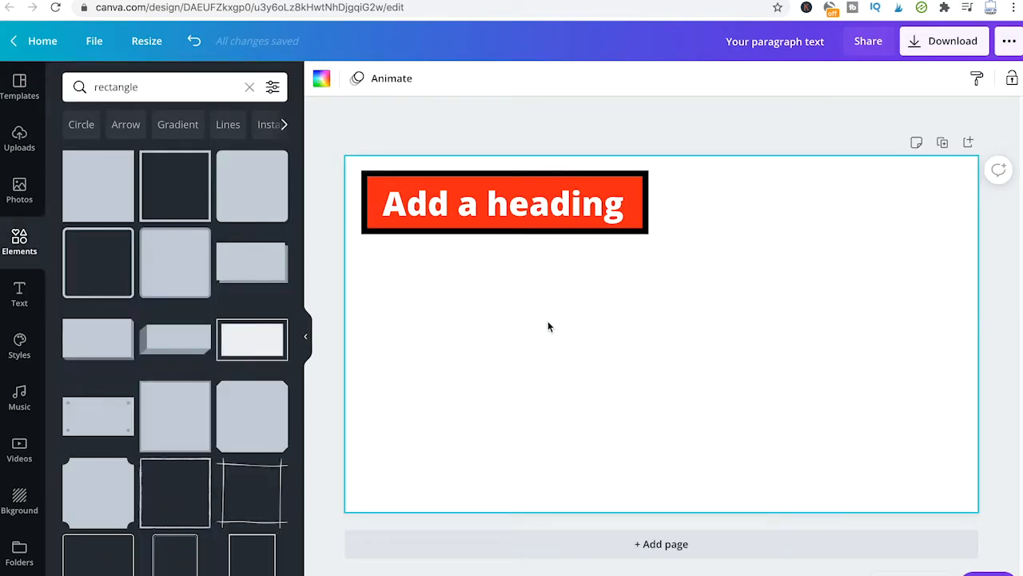
{"action": "mouse_move", "coordinate": [541, 288]}
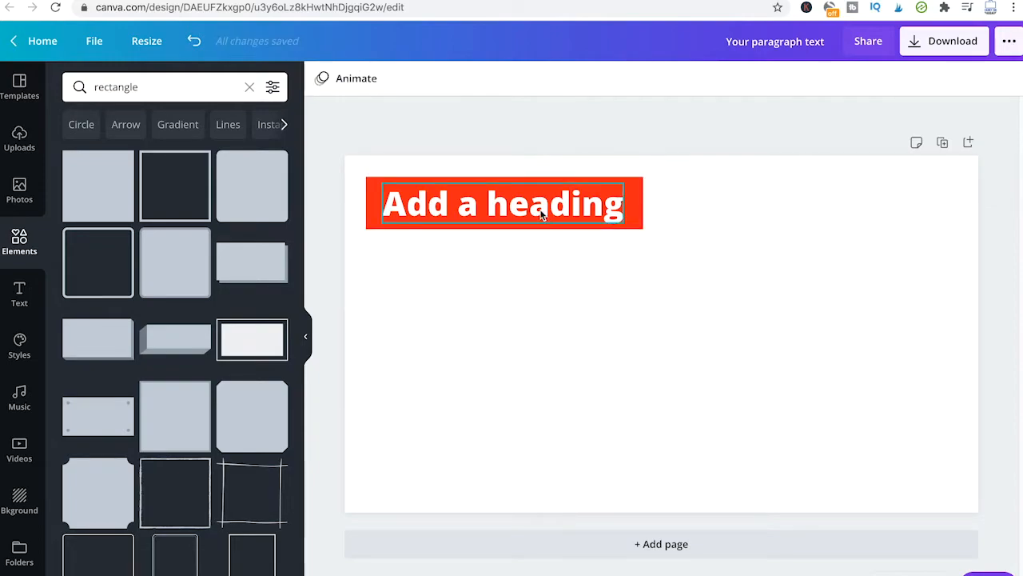
Step: Duplicate the red bar, recolour the copy black, and place it behind the red original
{"action": "left_click", "coordinate": [504, 203]}
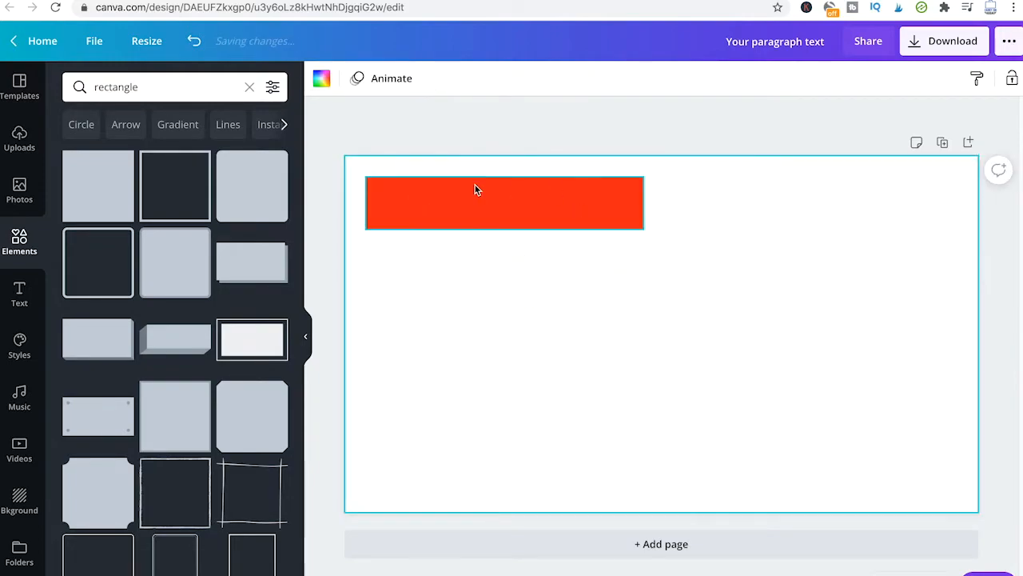
{"action": "mouse_move", "coordinate": [519, 212]}
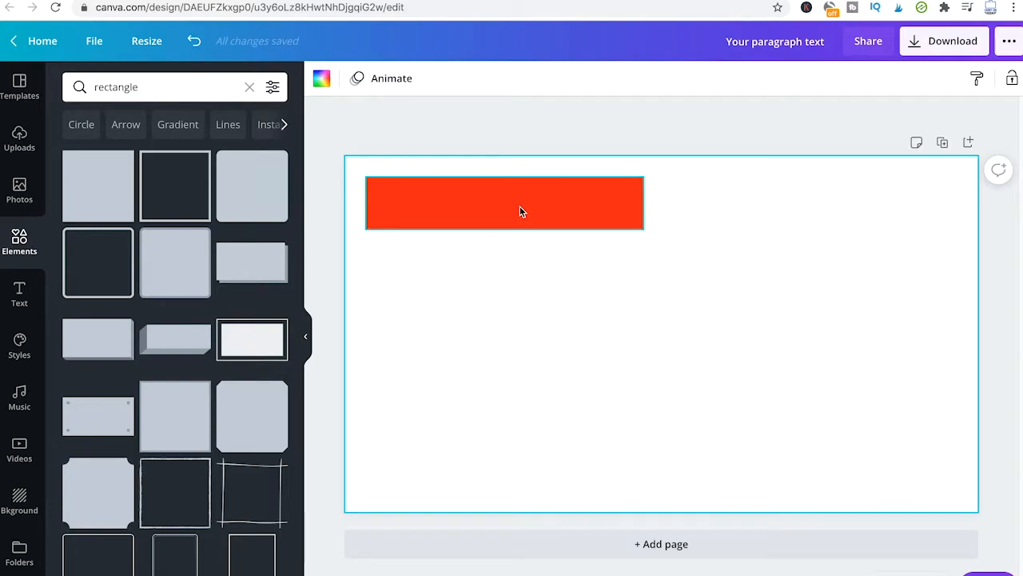
{"action": "left_click", "coordinate": [504, 203]}
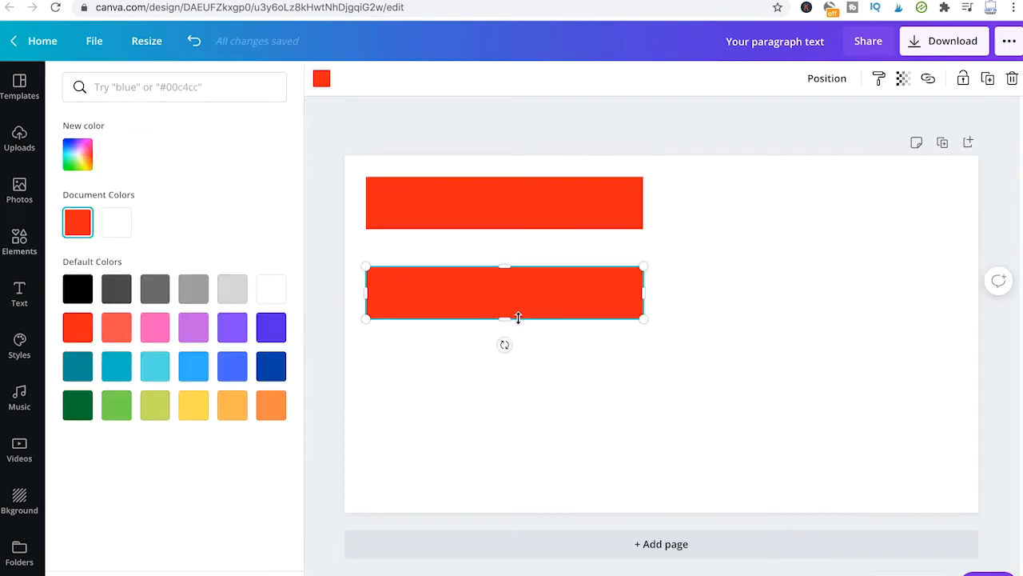
{"action": "mouse_move", "coordinate": [511, 285]}
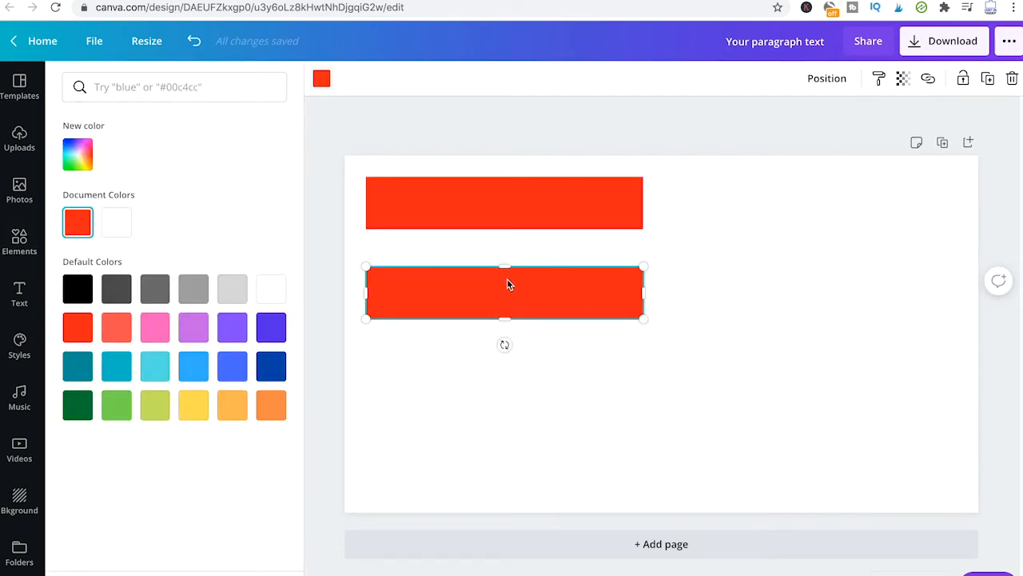
{"action": "left_click", "coordinate": [78, 289]}
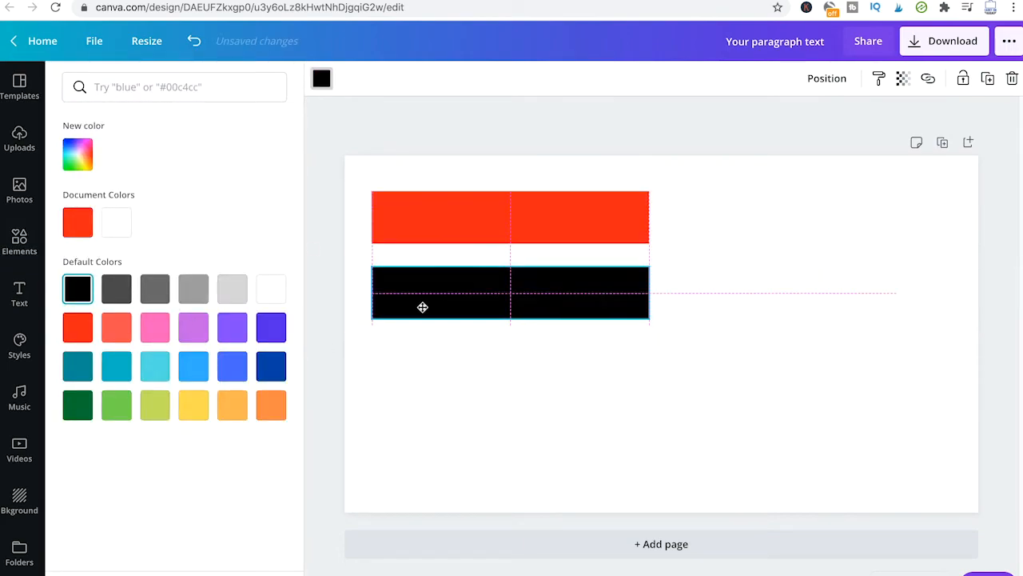
{"action": "left_click", "coordinate": [440, 293]}
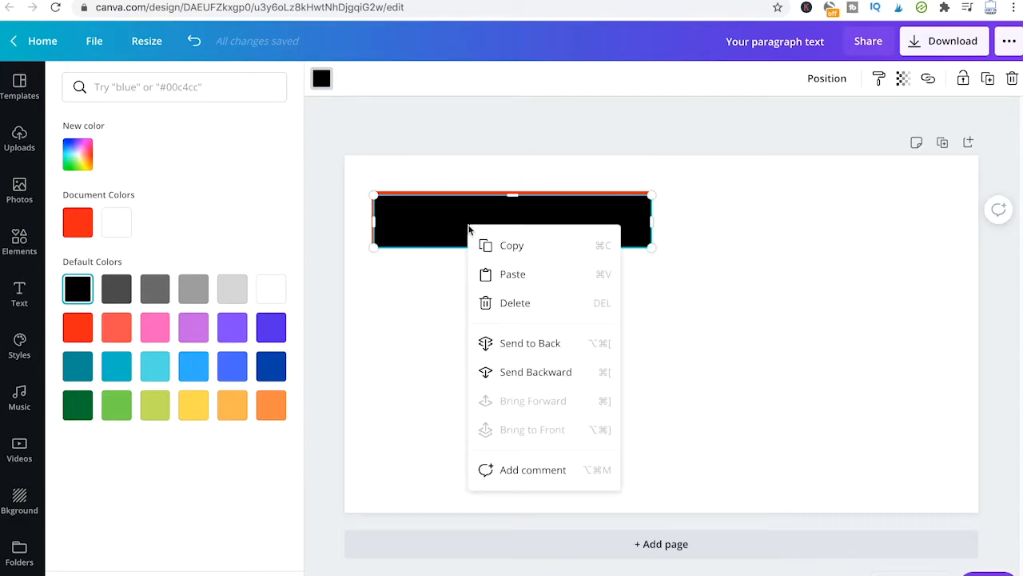
{"action": "mouse_move", "coordinate": [530, 343]}
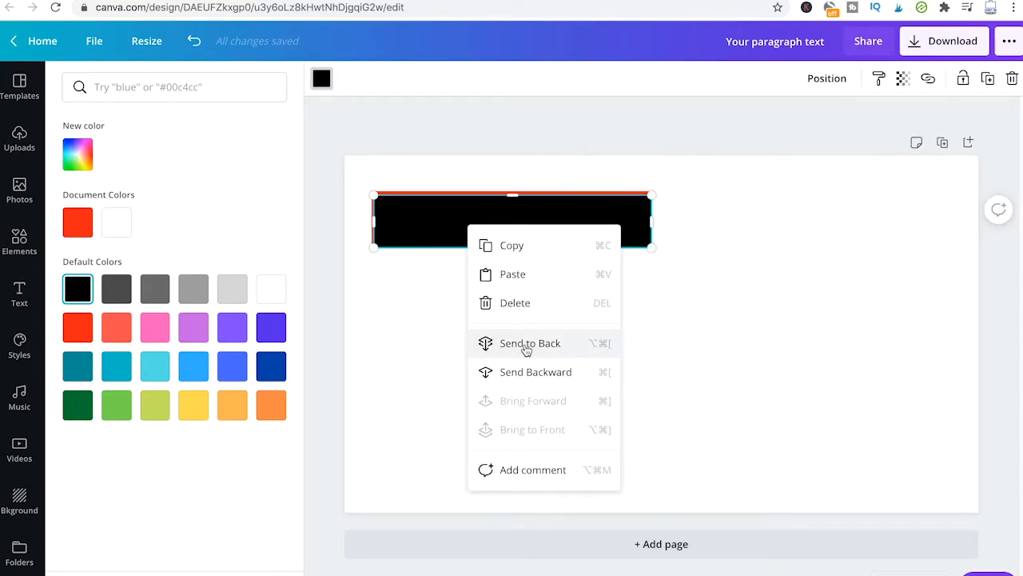
{"action": "left_click", "coordinate": [530, 343]}
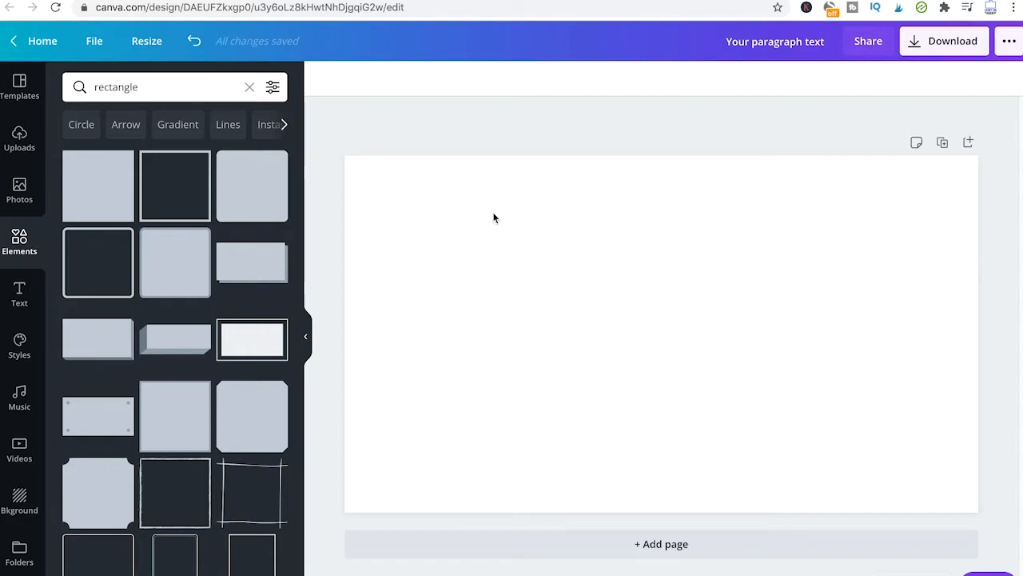
{"action": "mouse_move", "coordinate": [424, 80]}
{"action": "type", "text": "b"}
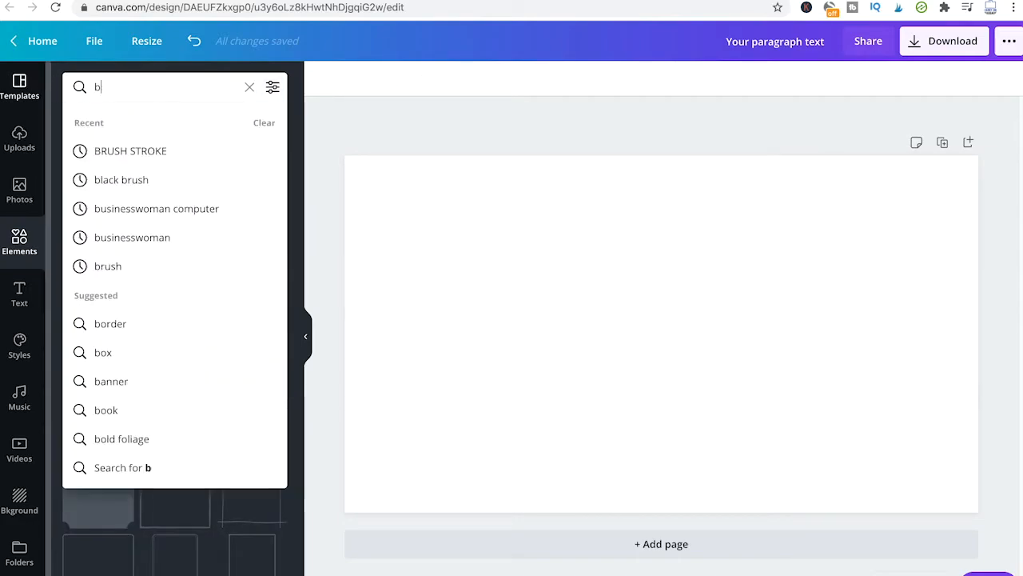
Step: Clear the element search and fill the page background with yellow
{"action": "left_click", "coordinate": [250, 87]}
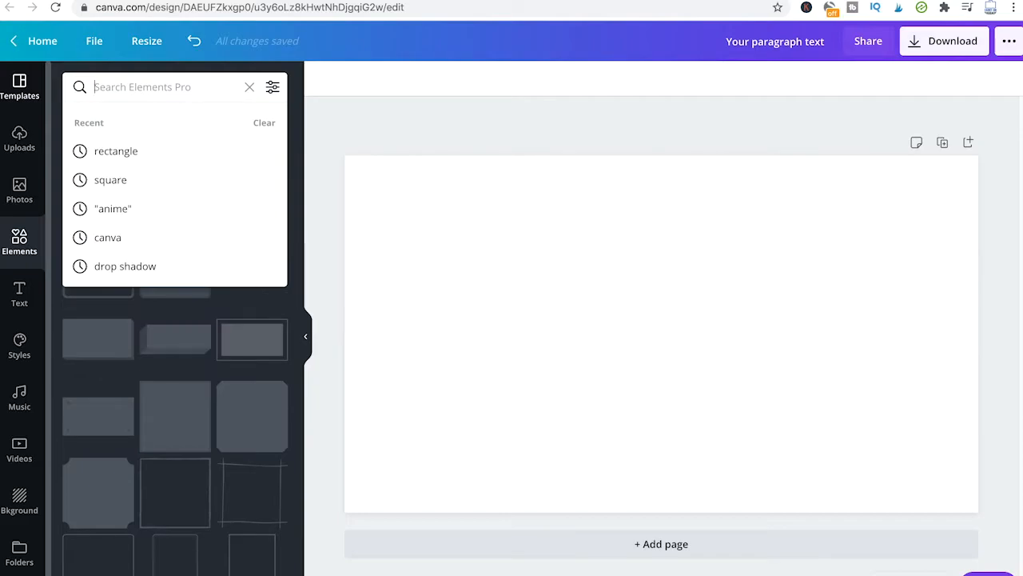
{"action": "left_click", "coordinate": [492, 348]}
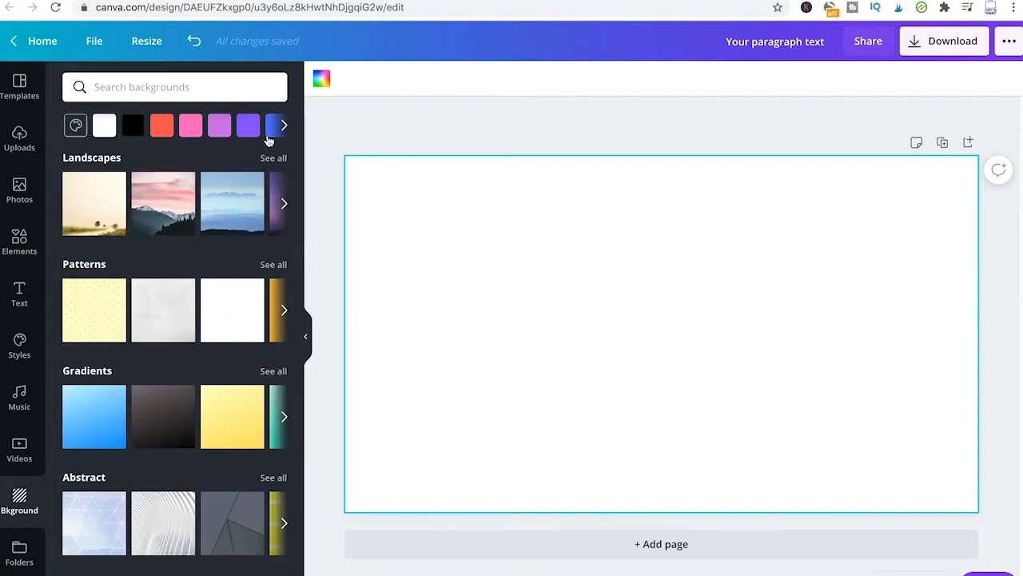
{"action": "left_click", "coordinate": [75, 125]}
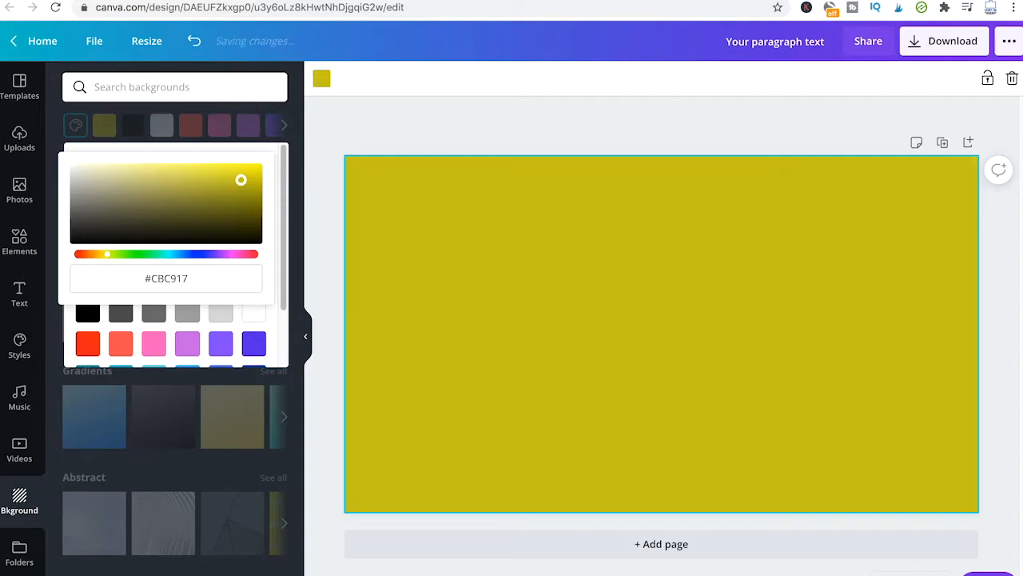
{"action": "left_click", "coordinate": [104, 125]}
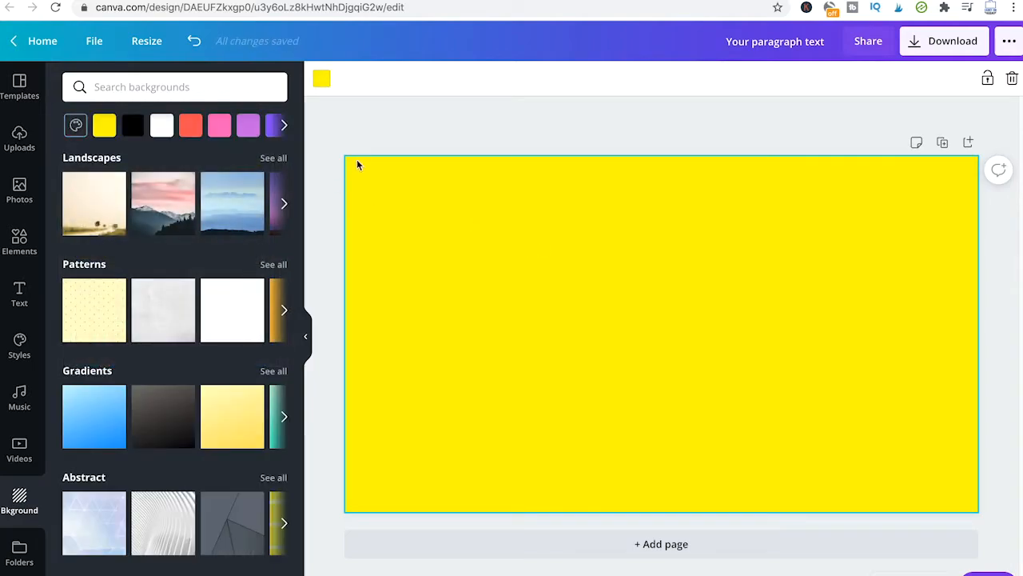
{"action": "mouse_move", "coordinate": [58, 262]}
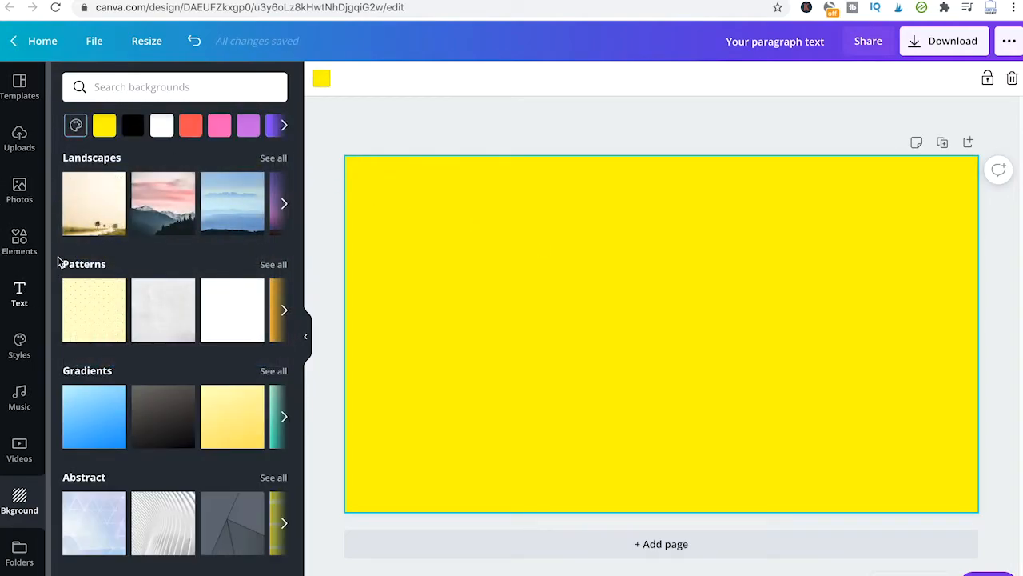
{"action": "mouse_move", "coordinate": [19, 244]}
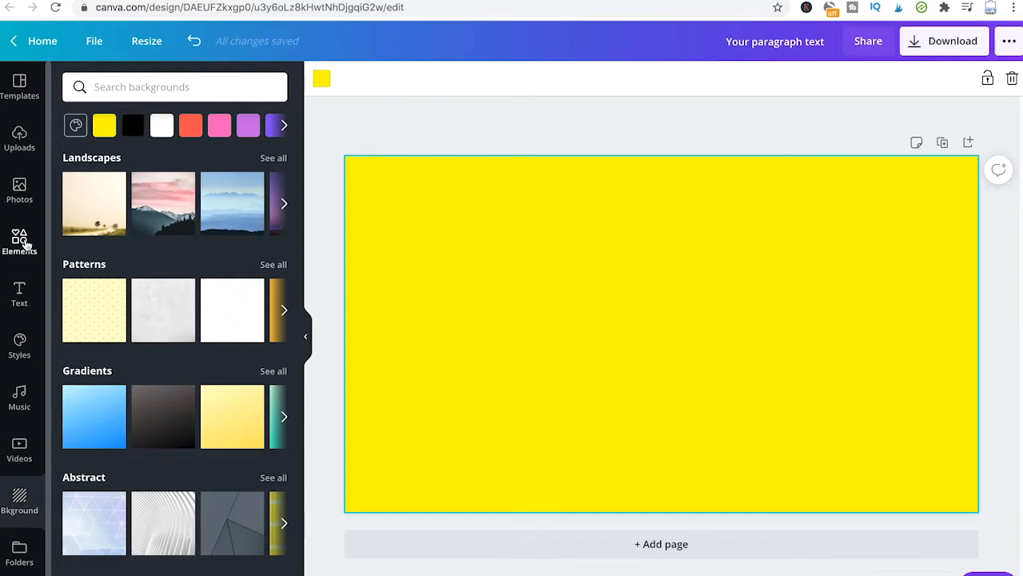
Step: Search Elements for 'brush' and scroll down to the pink brush-painted circle
{"action": "left_click", "coordinate": [19, 242]}
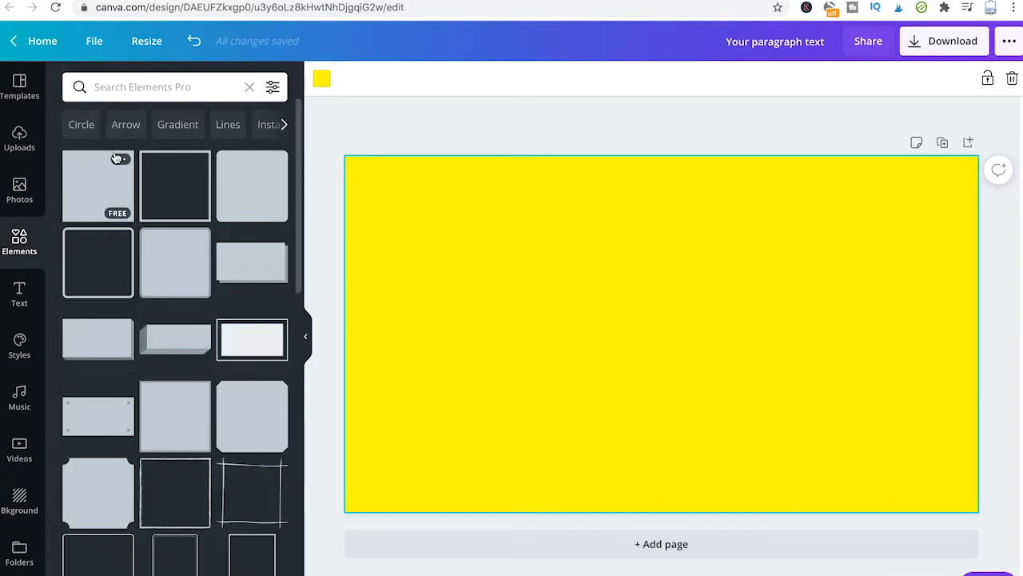
{"action": "type", "text": "brush"}
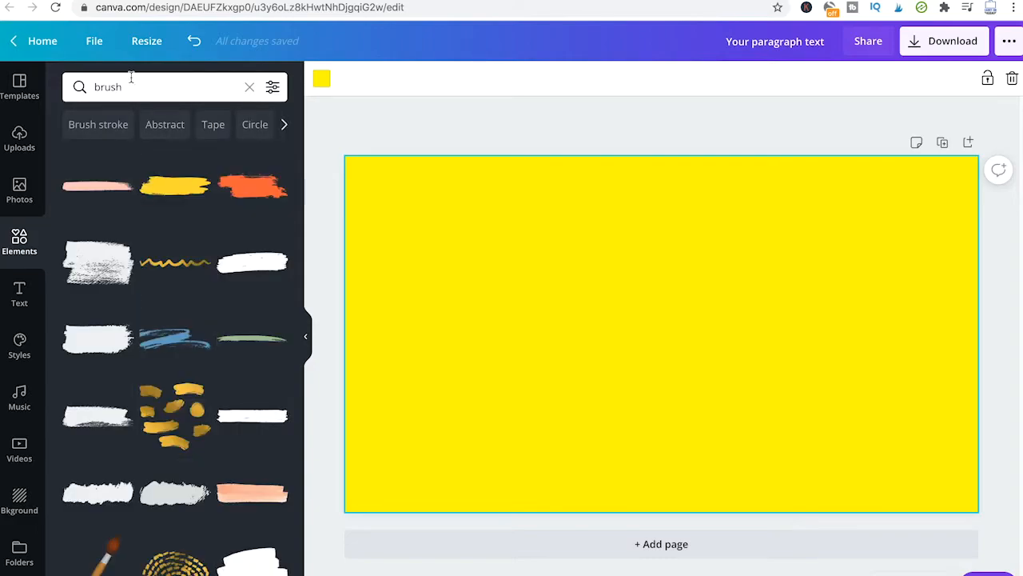
{"action": "scroll", "scroll_direction": "down", "scroll_amount": 3}
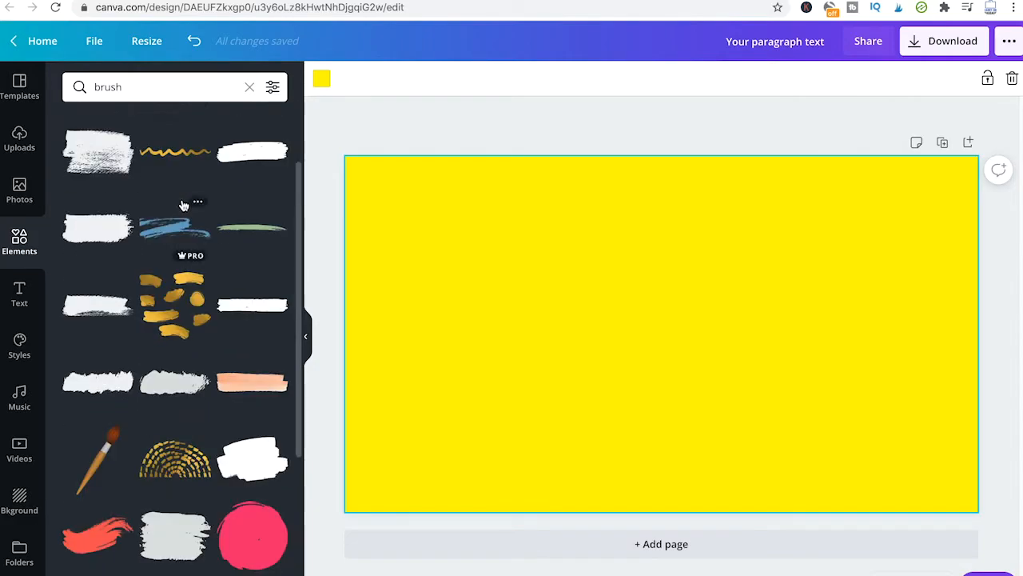
{"action": "scroll", "scroll_direction": "down", "scroll_amount": 3}
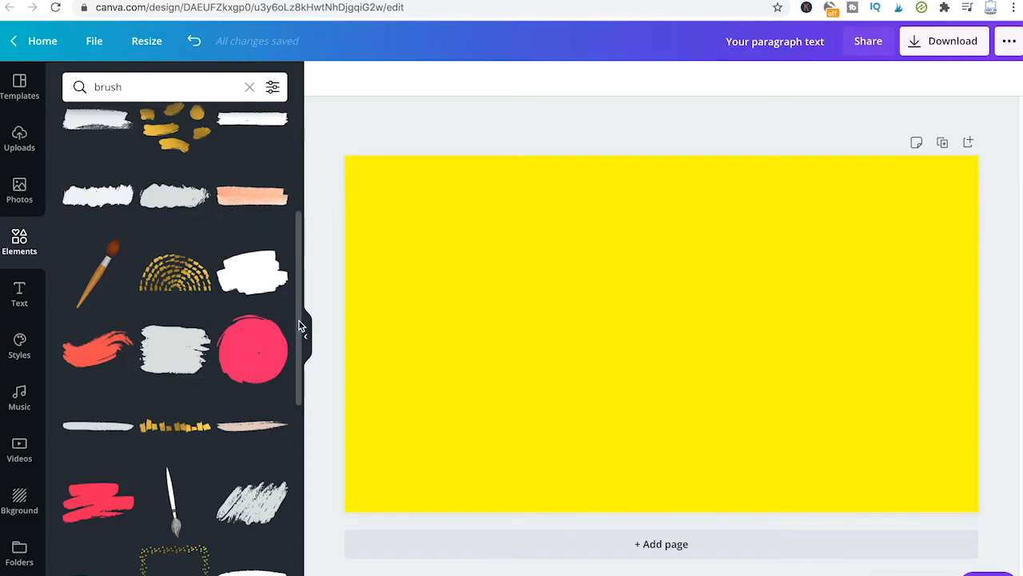
Step: Add the pink brush circle to the page and recolour it black
{"action": "left_click", "coordinate": [252, 350]}
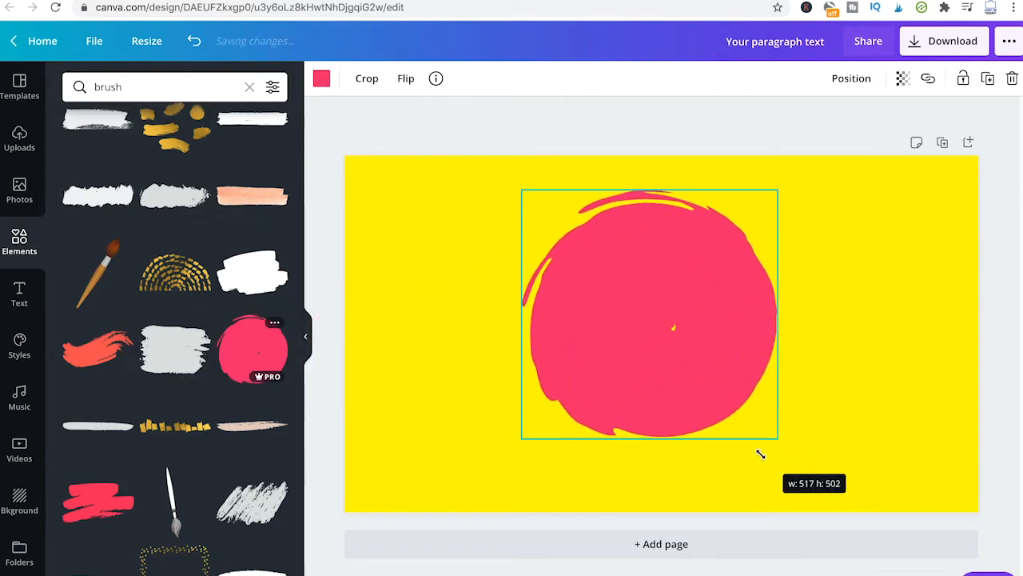
{"action": "left_click", "coordinate": [322, 78]}
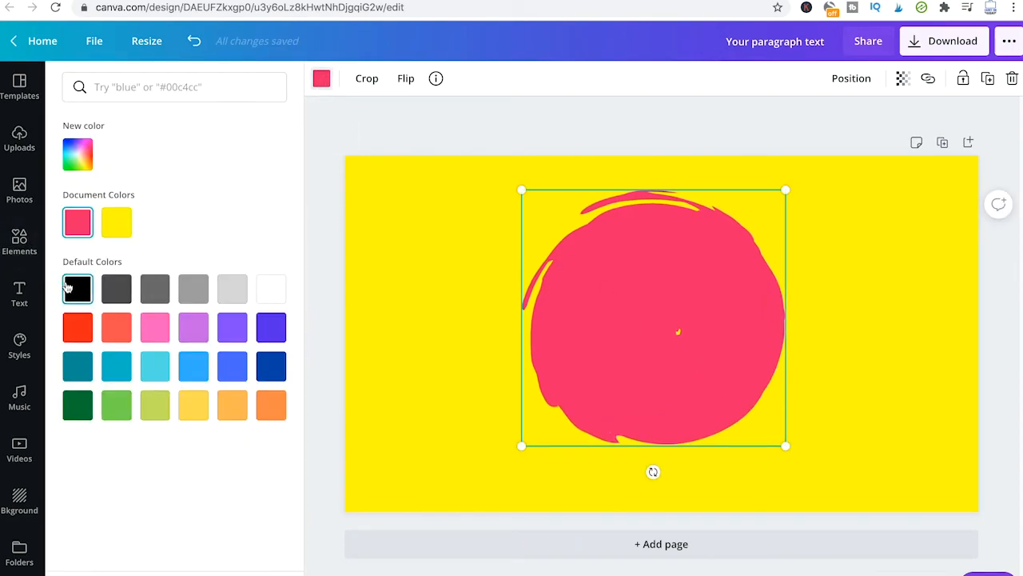
{"action": "left_click", "coordinate": [77, 289]}
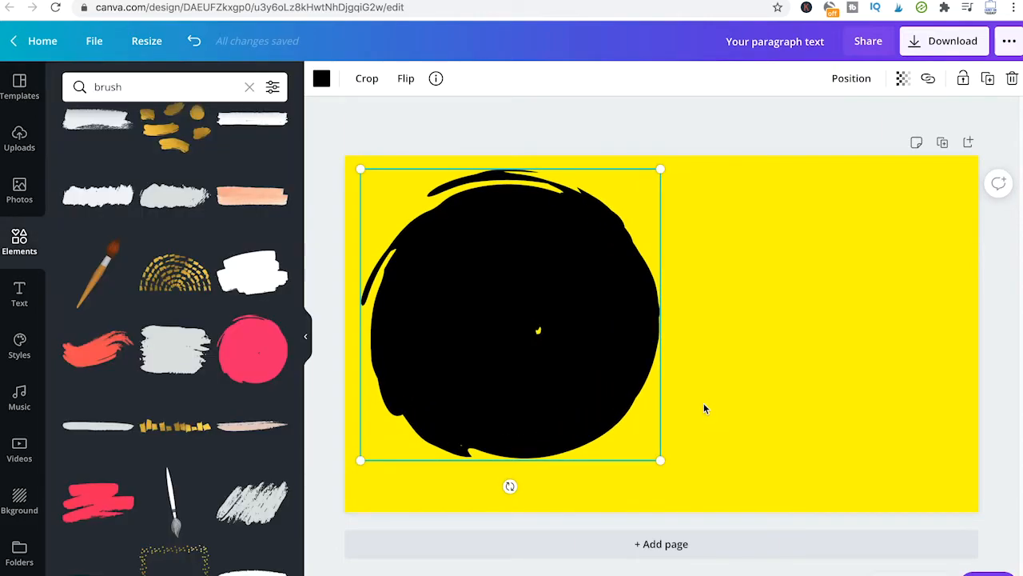
{"action": "left_click", "coordinate": [751, 376]}
{"action": "type", "text": "Background"}
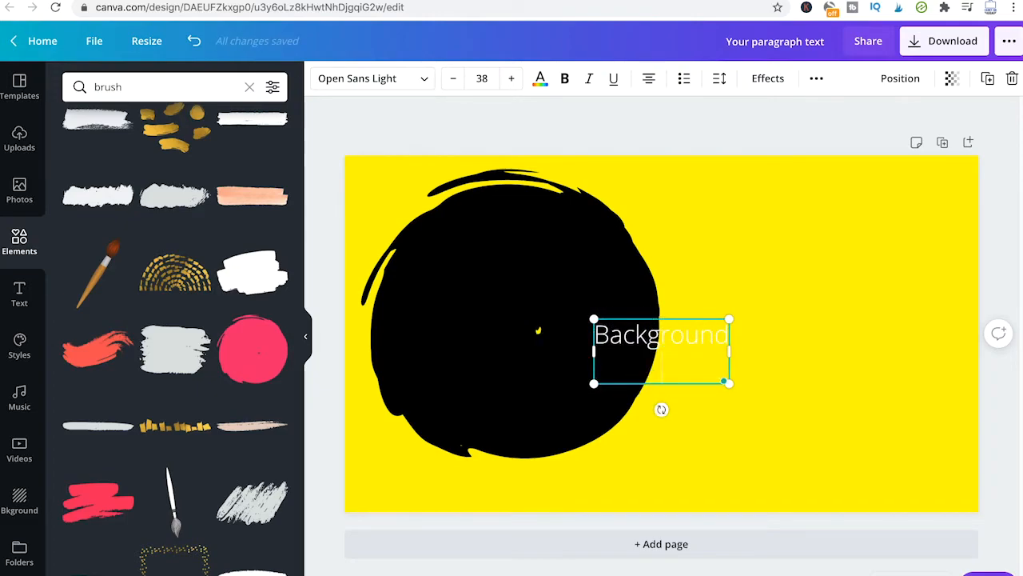
Step: Finish typing 'Background for Text', move it onto the black circle, and enlarge it to fill
{"action": "type", "text": "for Te"}
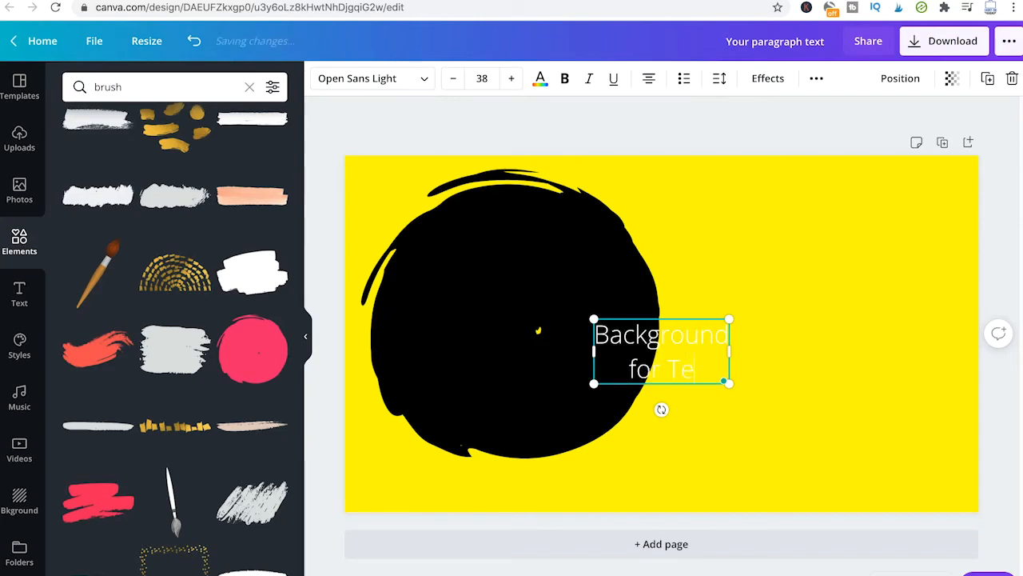
{"action": "left_click_drag", "start_coordinate": [661, 352], "coordinate": [483, 256]}
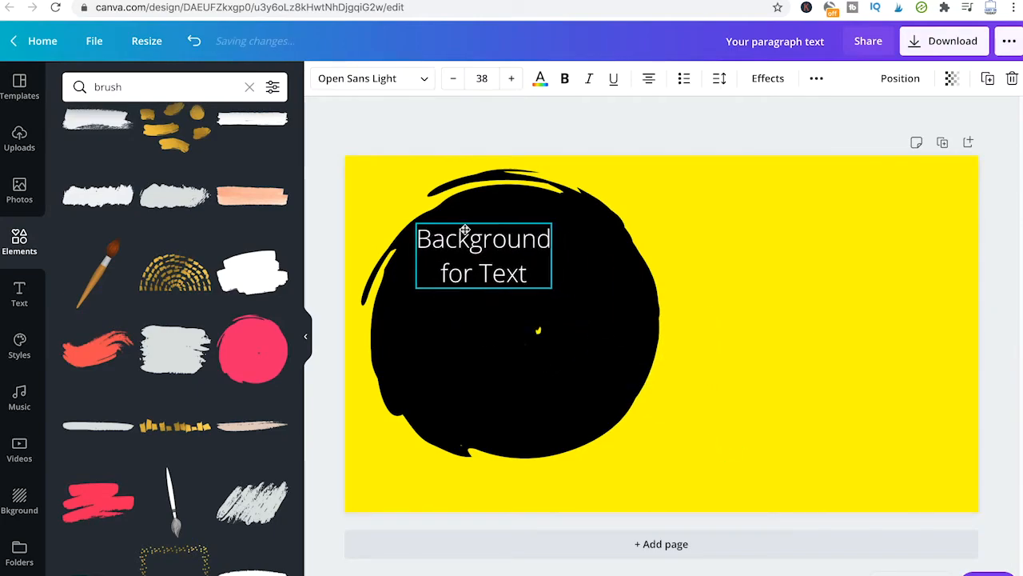
{"action": "left_click_drag", "start_coordinate": [552, 289], "coordinate": [623, 361]}
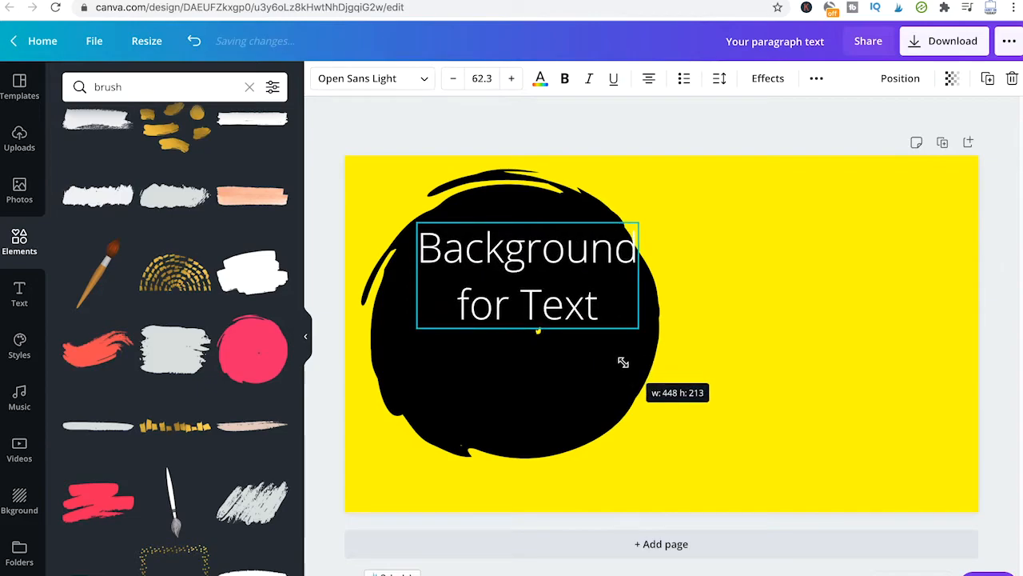
{"action": "left_click_drag", "start_coordinate": [639, 326], "coordinate": [611, 364]}
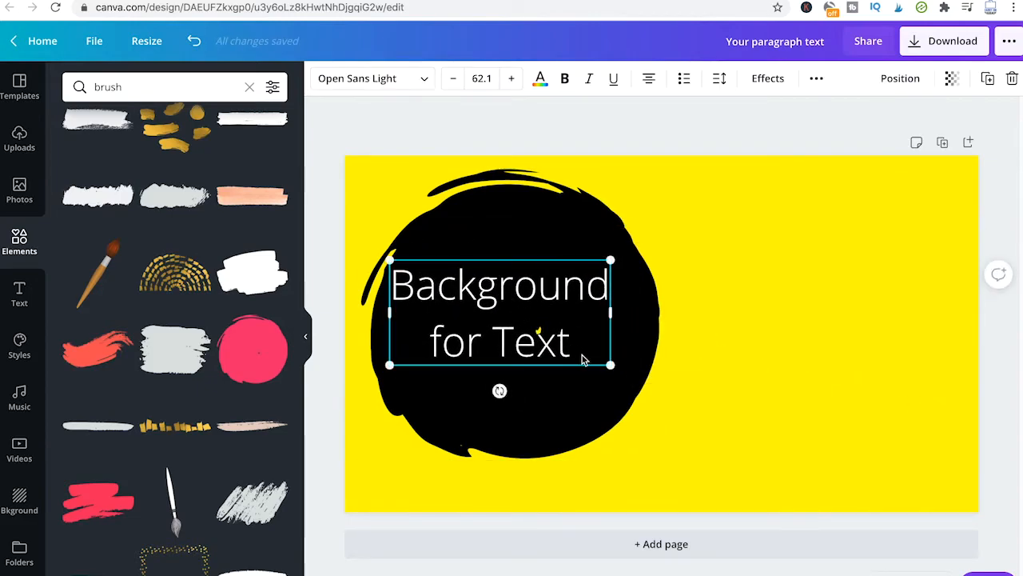
{"action": "left_click_drag", "start_coordinate": [612, 364], "coordinate": [632, 384]}
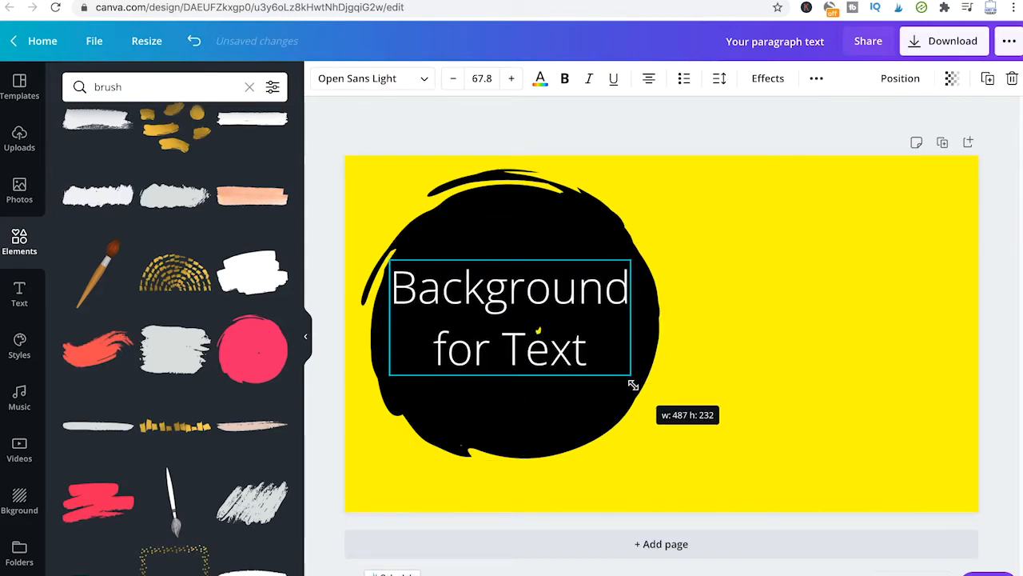
{"action": "left_click_drag", "start_coordinate": [633, 384], "coordinate": [646, 394]}
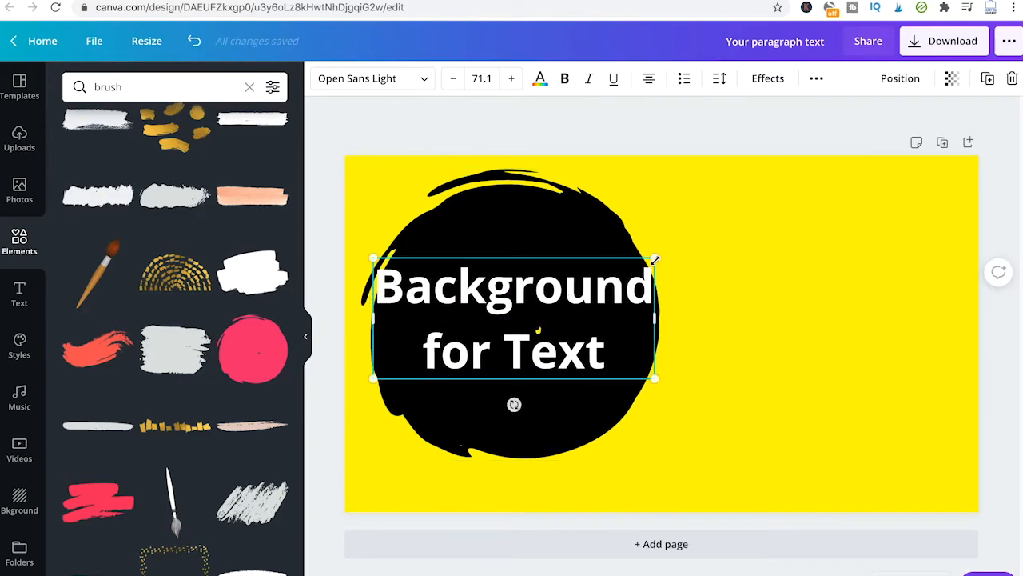
{"action": "left_click_drag", "start_coordinate": [655, 260], "coordinate": [642, 264]}
{"action": "type", "text": "circle"}
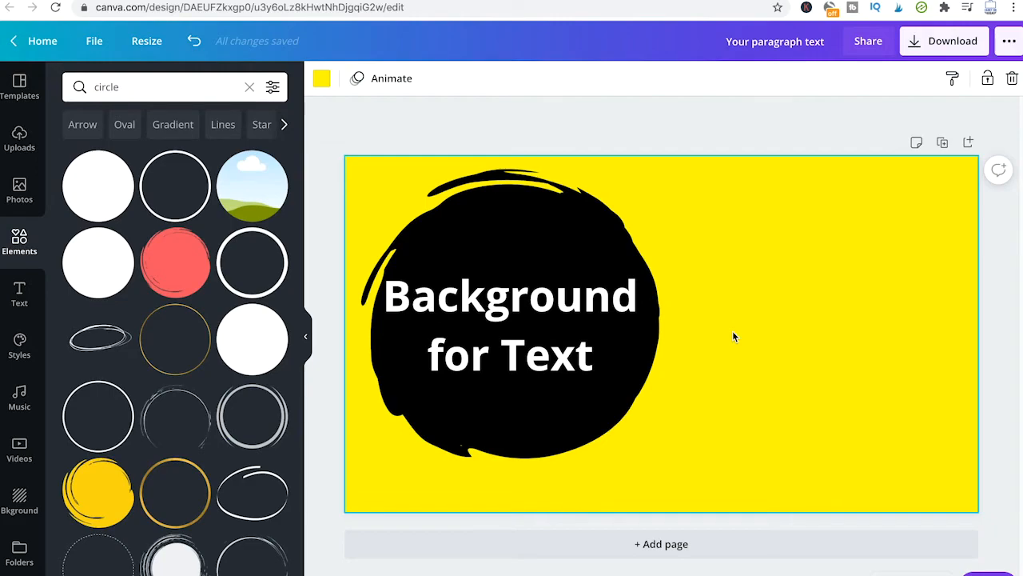
{"action": "mouse_move", "coordinate": [46, 71]}
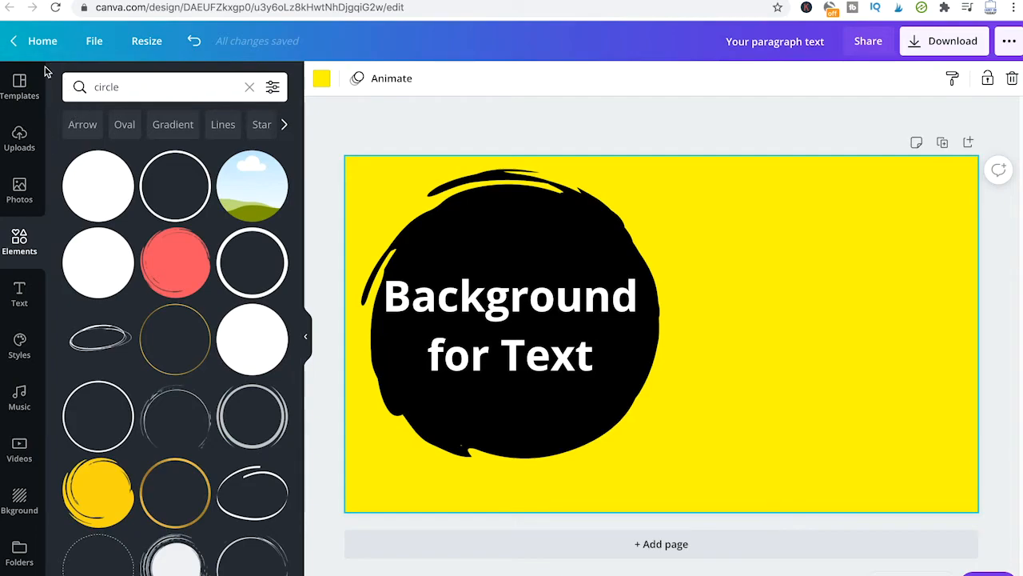
Step: Browse Templates, then add a new blank white page below the yellow design
{"action": "left_click", "coordinate": [19, 83]}
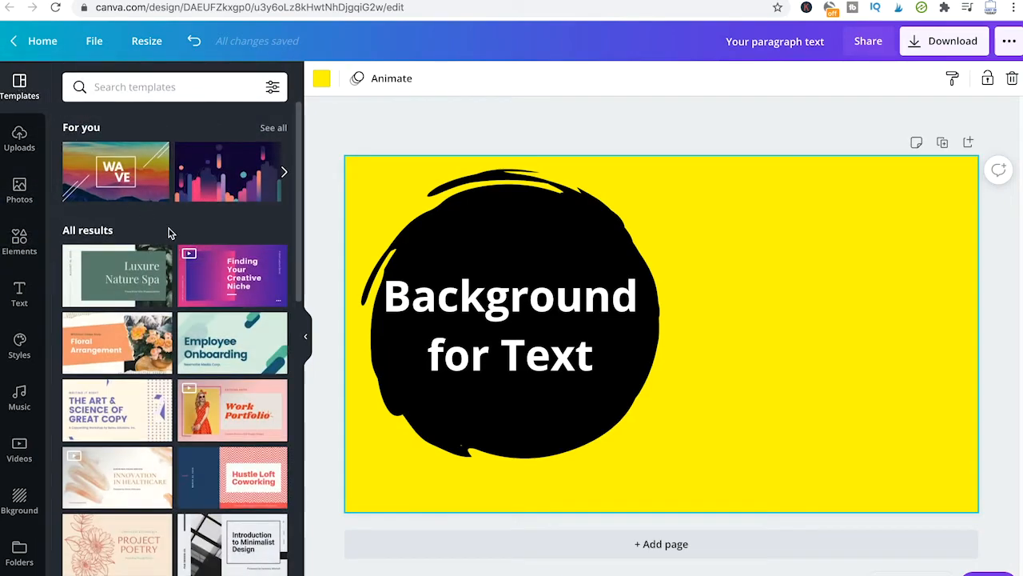
{"action": "mouse_move", "coordinate": [188, 223]}
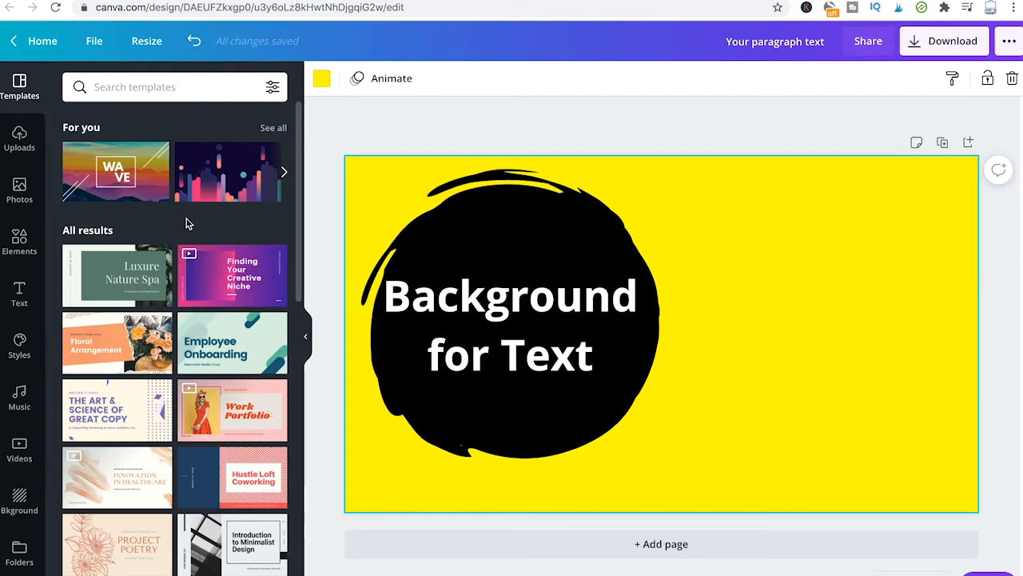
{"action": "mouse_move", "coordinate": [220, 365]}
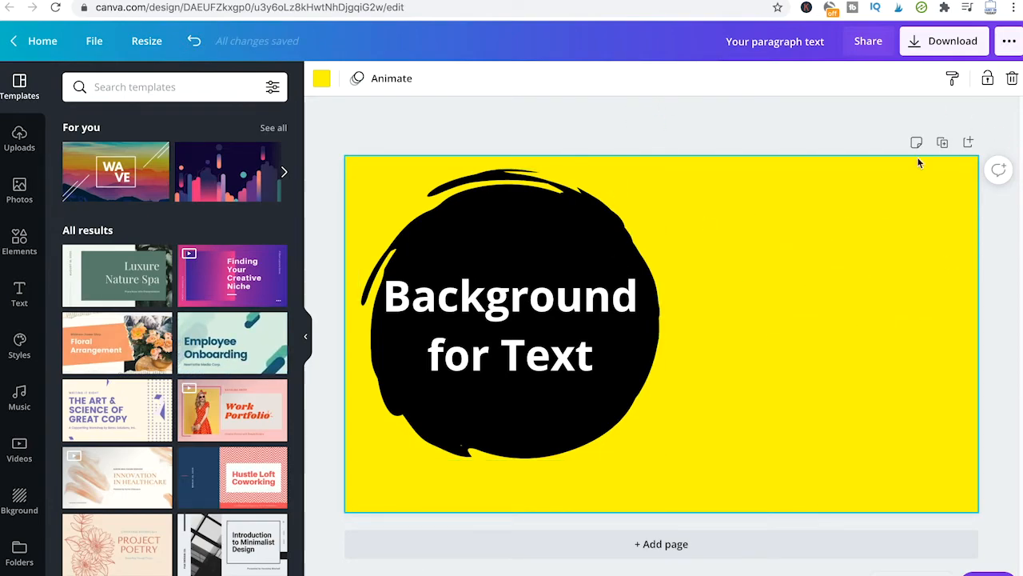
{"action": "mouse_move", "coordinate": [941, 142]}
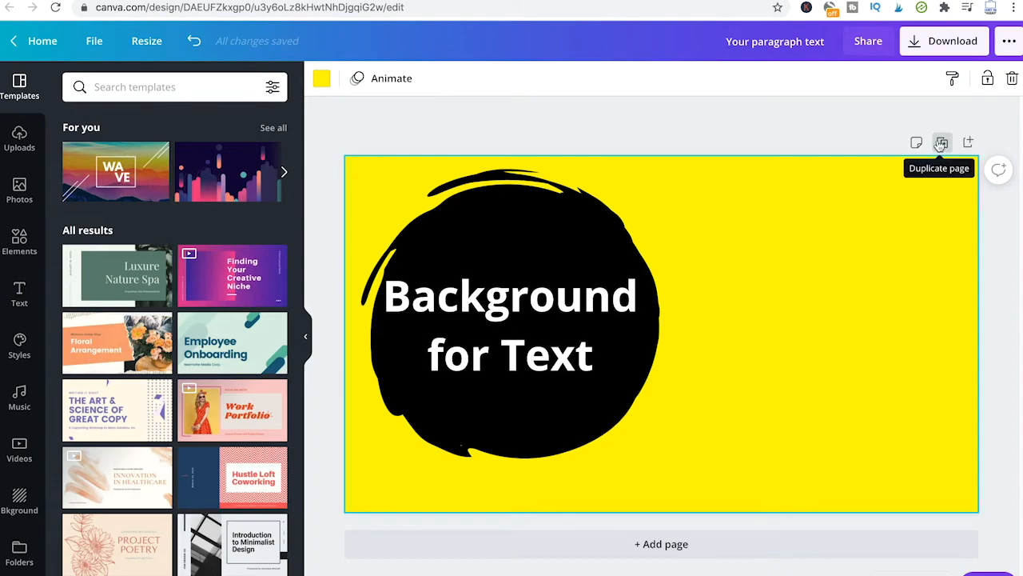
{"action": "left_click", "coordinate": [941, 142]}
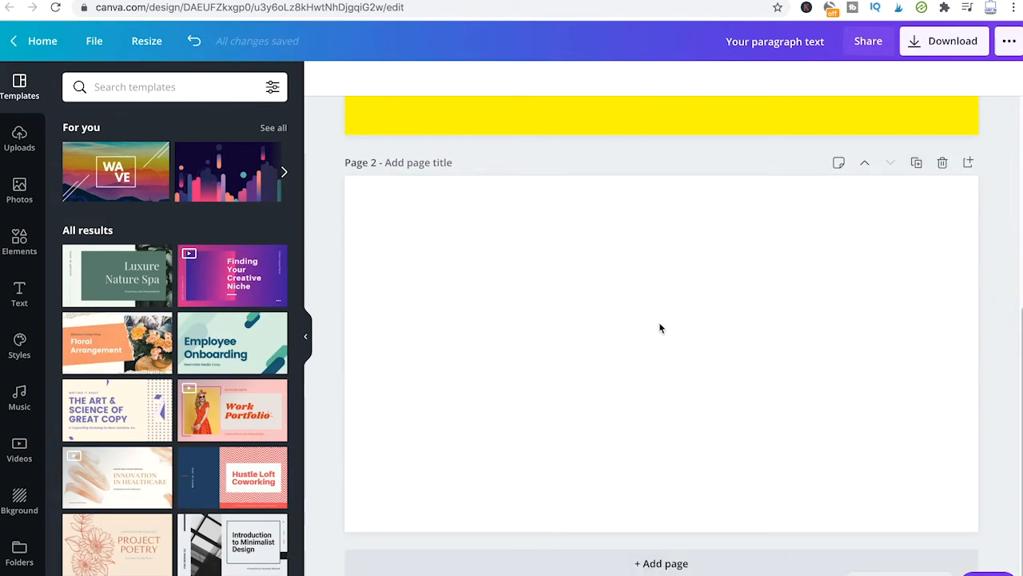
Step: Apply the Hustle Loft Coworking template to page 2, strip its subtitle and extras, and blacken the background
{"action": "left_click", "coordinate": [661, 352]}
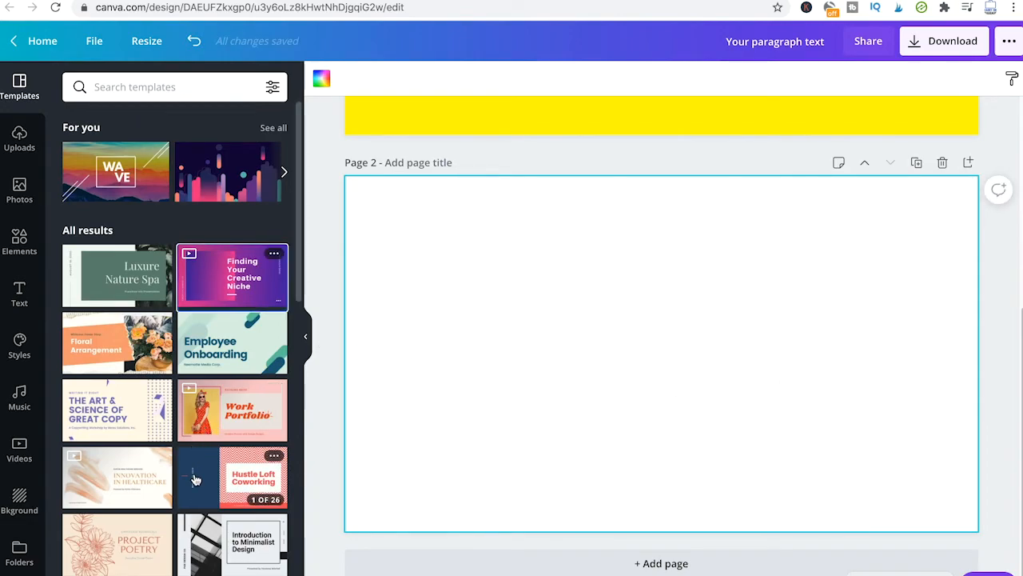
{"action": "left_click", "coordinate": [232, 477]}
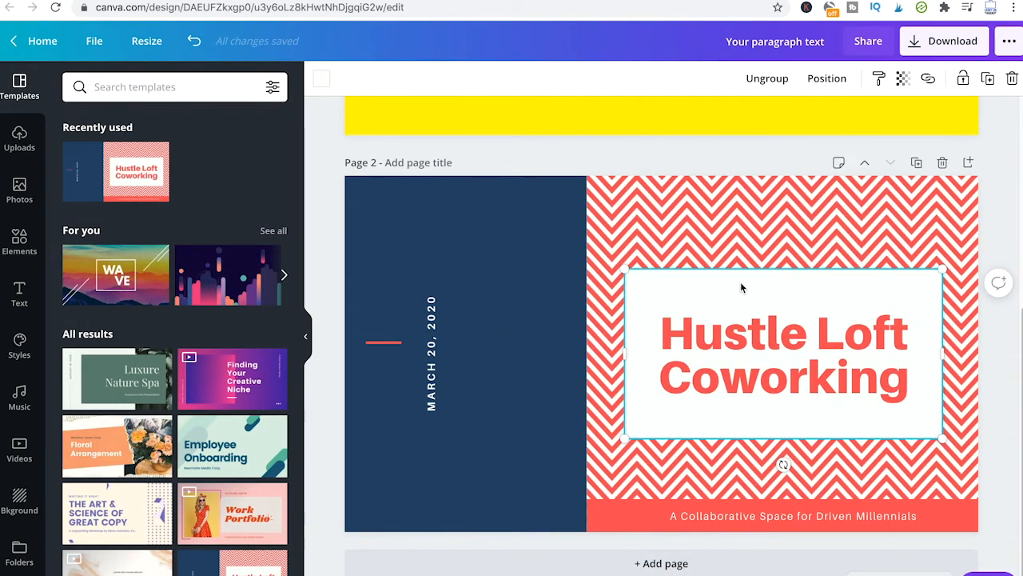
{"action": "mouse_move", "coordinate": [572, 319]}
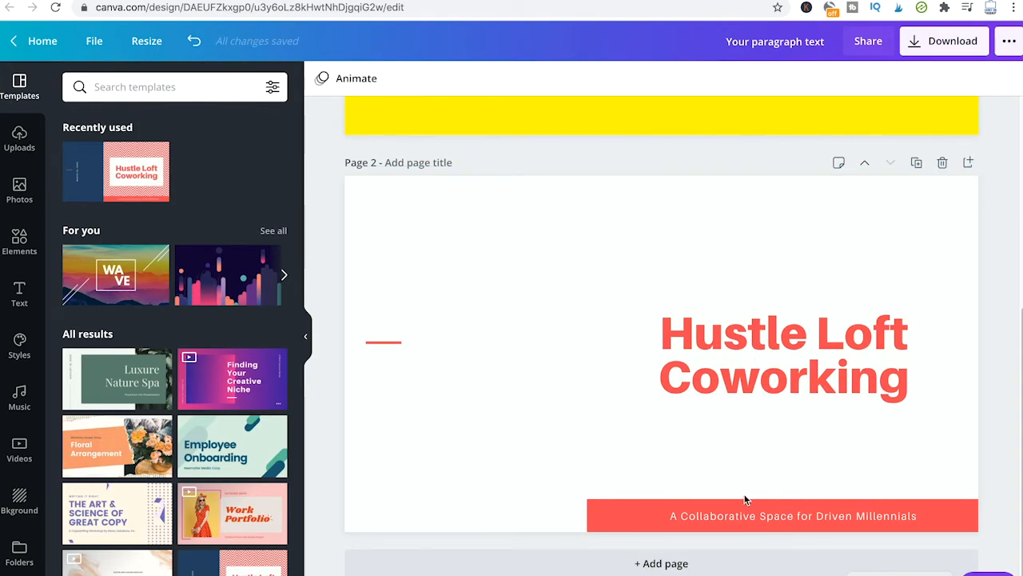
{"action": "left_click", "coordinate": [784, 354]}
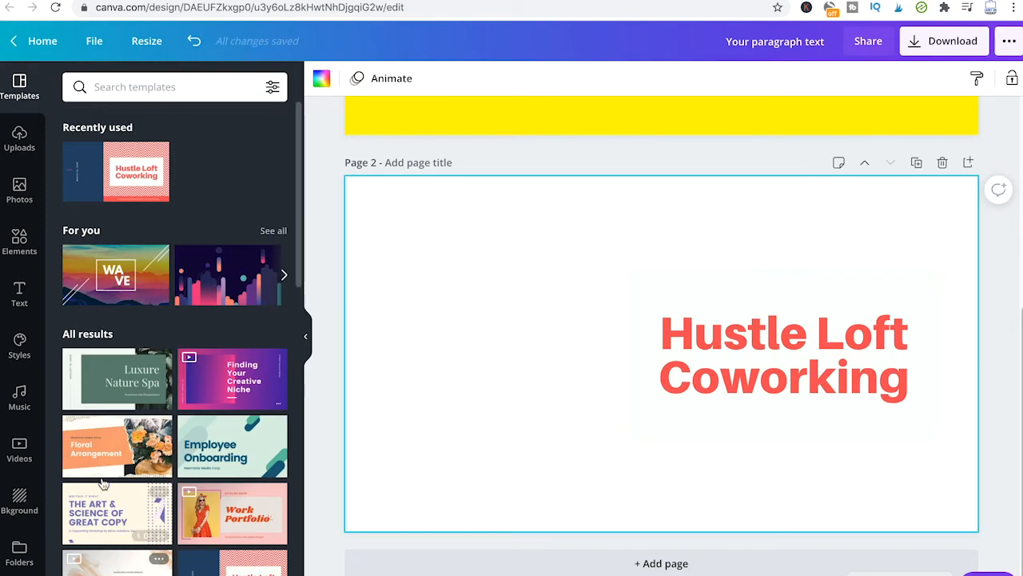
{"action": "left_click", "coordinate": [19, 502]}
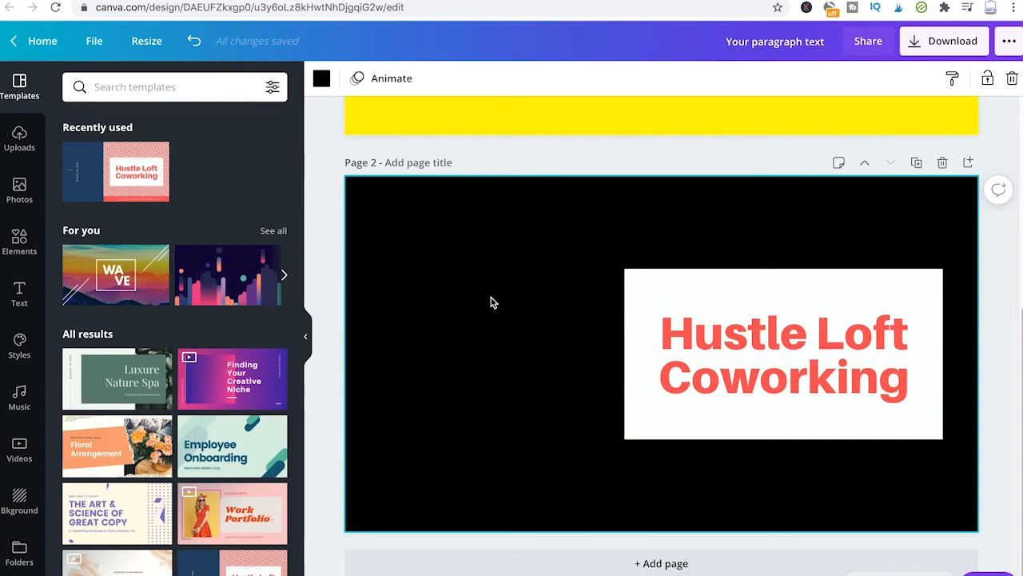
Step: On black page 3, add the GAMER STRATEGIES template and select its starry photo background
{"action": "scroll", "scroll_direction": "down", "scroll_amount": 3}
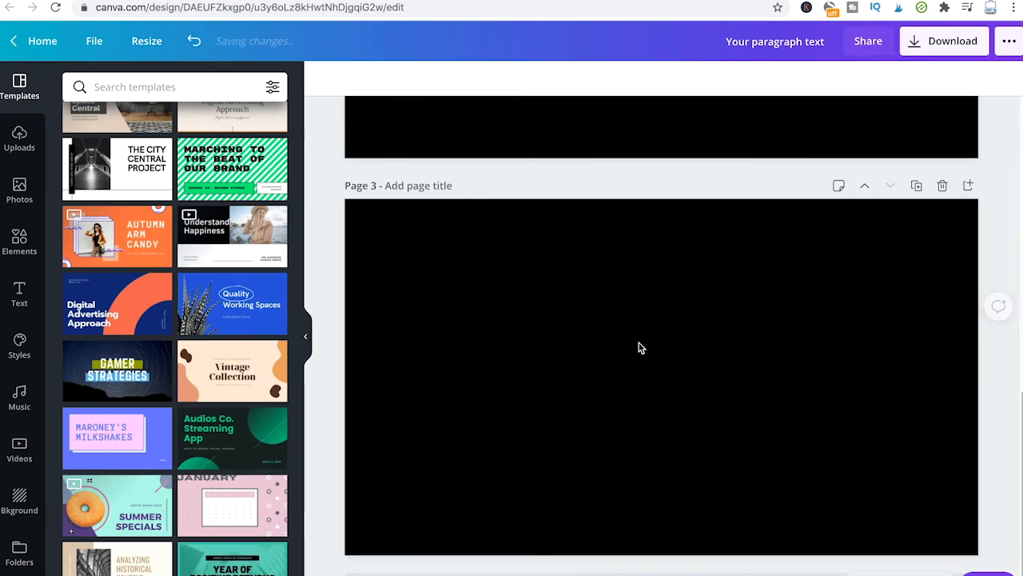
{"action": "left_click", "coordinate": [117, 370]}
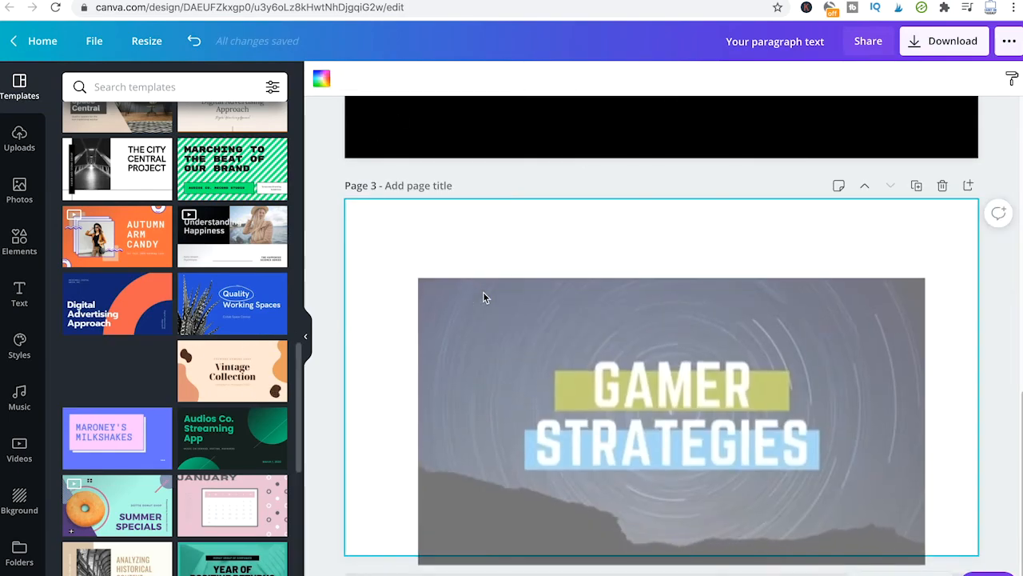
{"action": "left_click", "coordinate": [672, 384]}
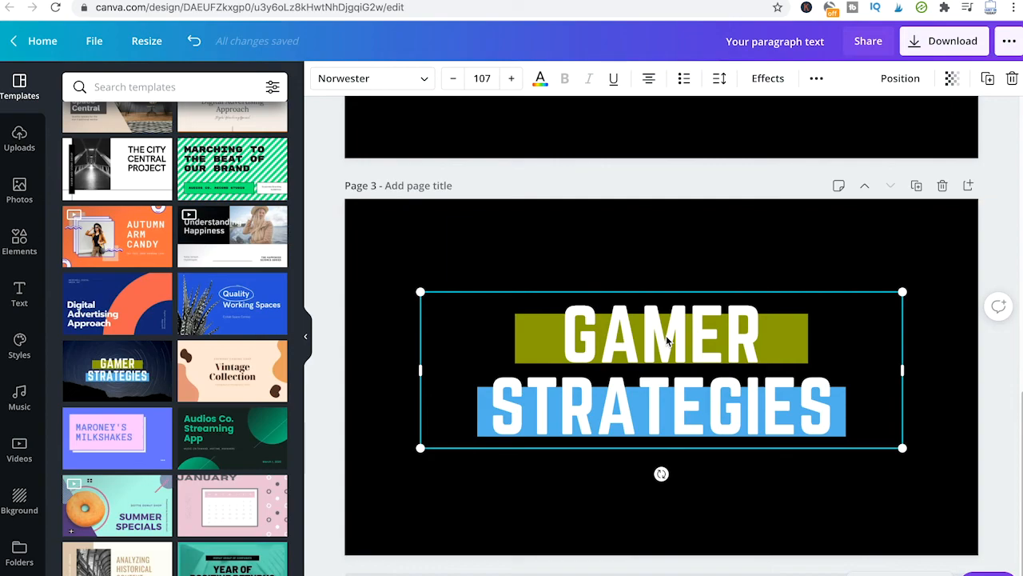
{"action": "mouse_move", "coordinate": [622, 410]}
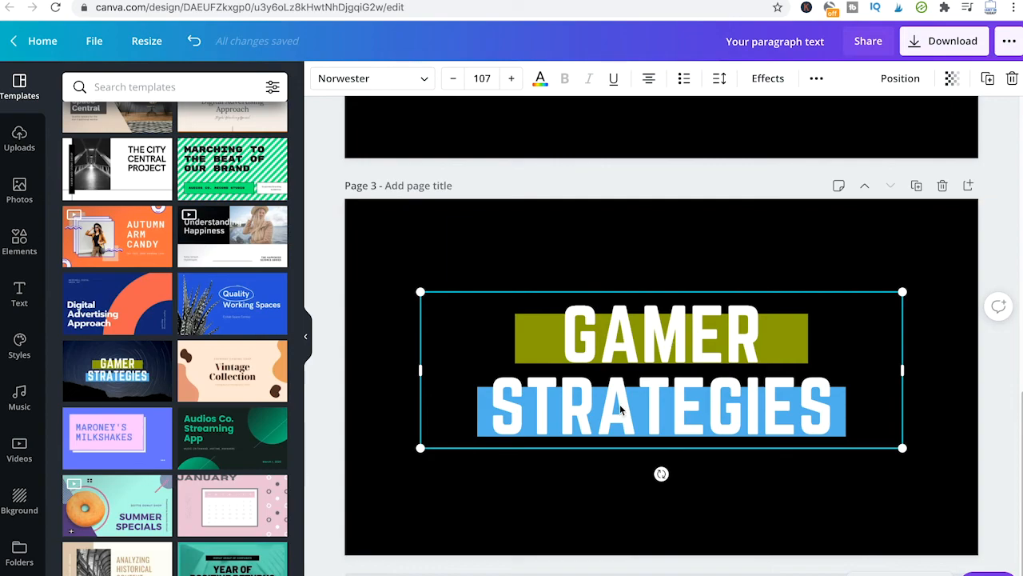
{"action": "mouse_move", "coordinate": [720, 146]}
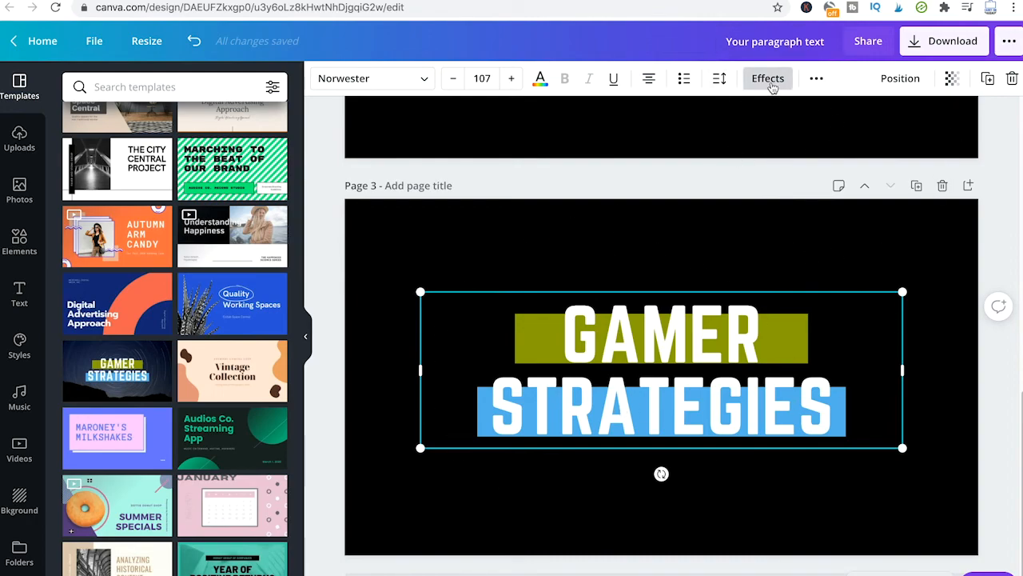
Step: Apply the Shadow text effect to the white GAMER STRATEGIES lettering
{"action": "left_click", "coordinate": [766, 78]}
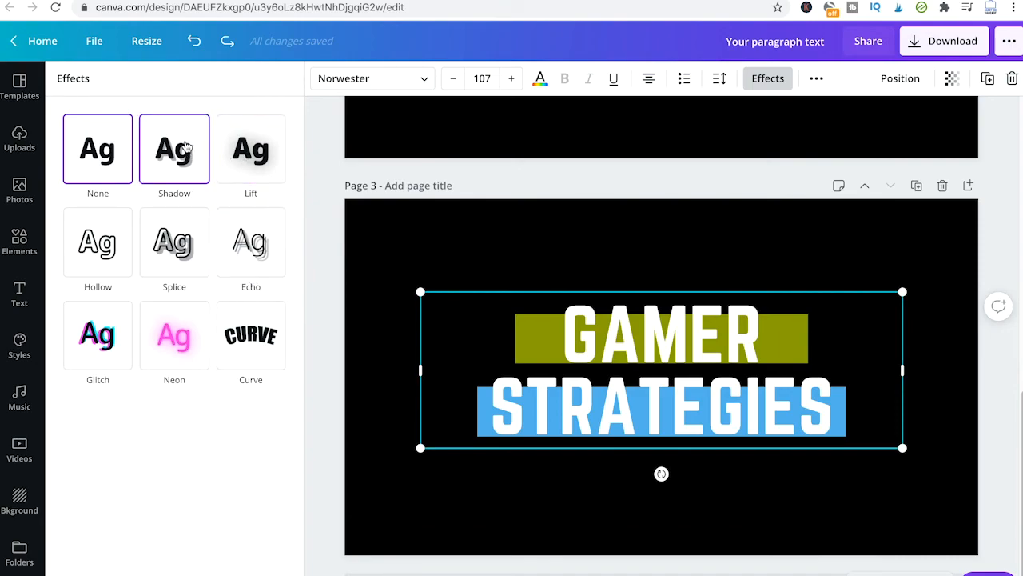
{"action": "left_click", "coordinate": [174, 148]}
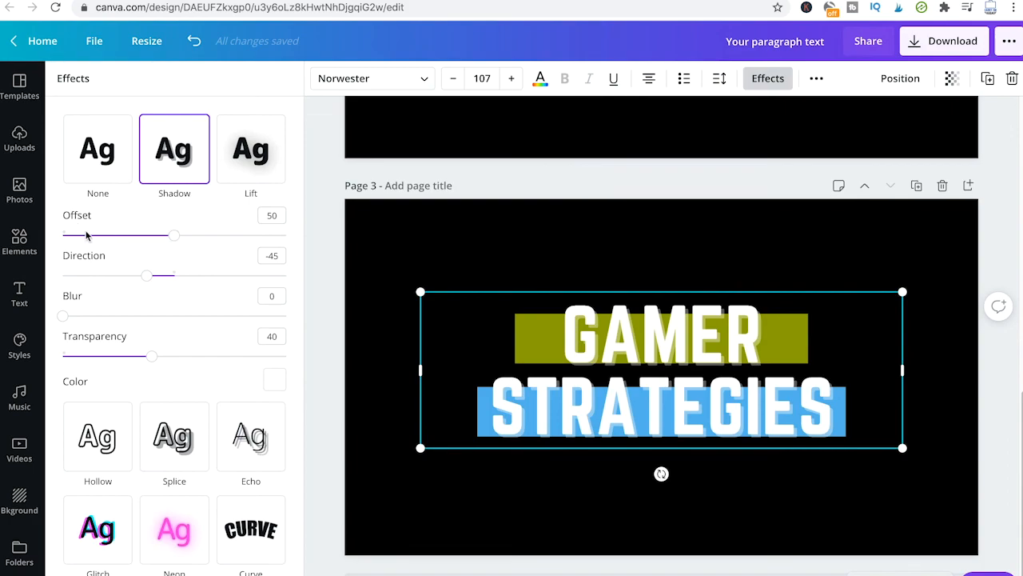
{"action": "mouse_move", "coordinate": [126, 286]}
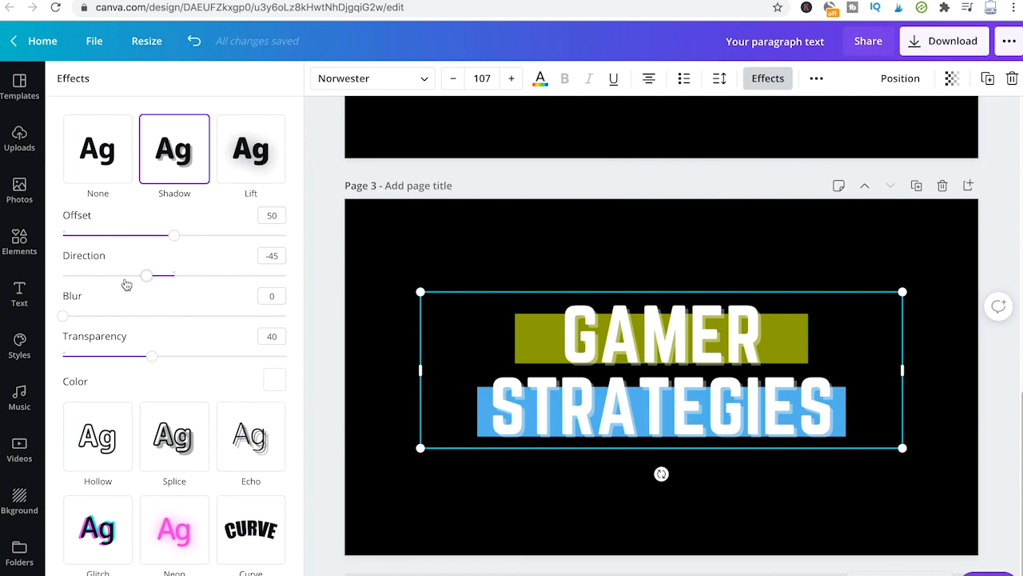
{"action": "scroll", "scroll_direction": "down", "scroll_amount": 3}
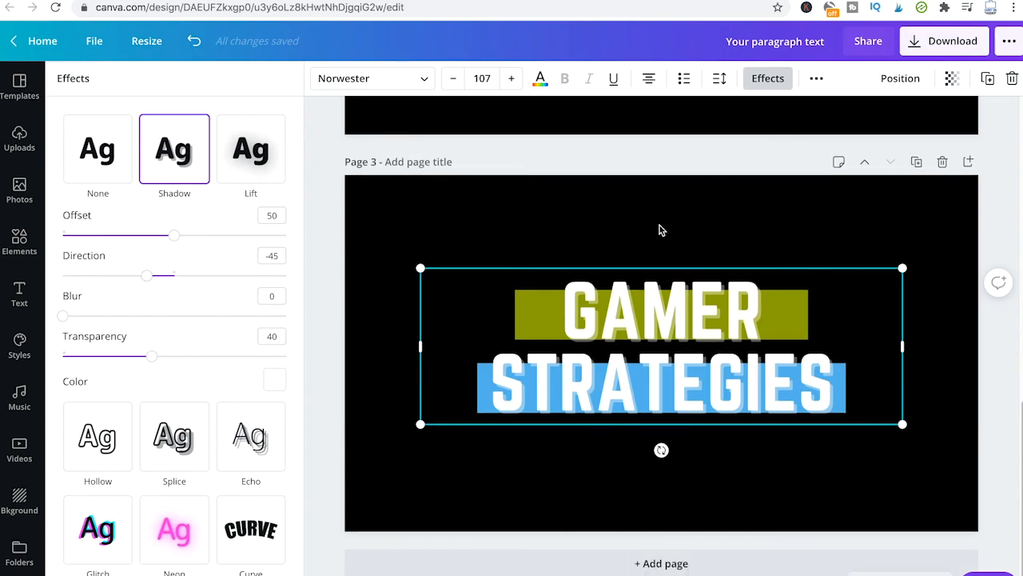